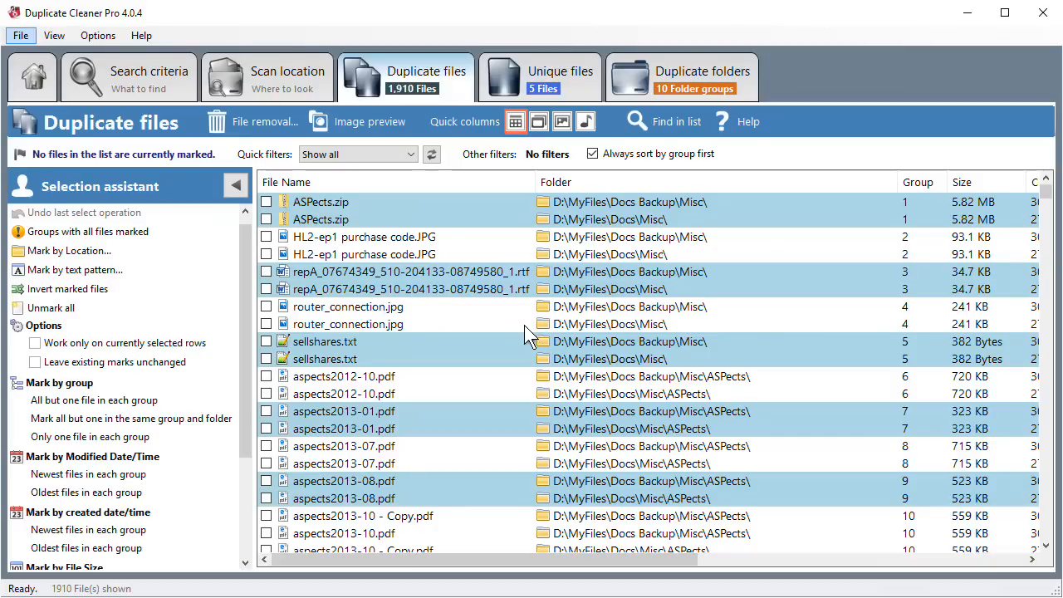
Mark the backup copies of router_connection.jpg, the repA rtf, sellshares.txt, aspects2012-10.pdf and aspects2013-01.pdf.
left_click(917, 182)
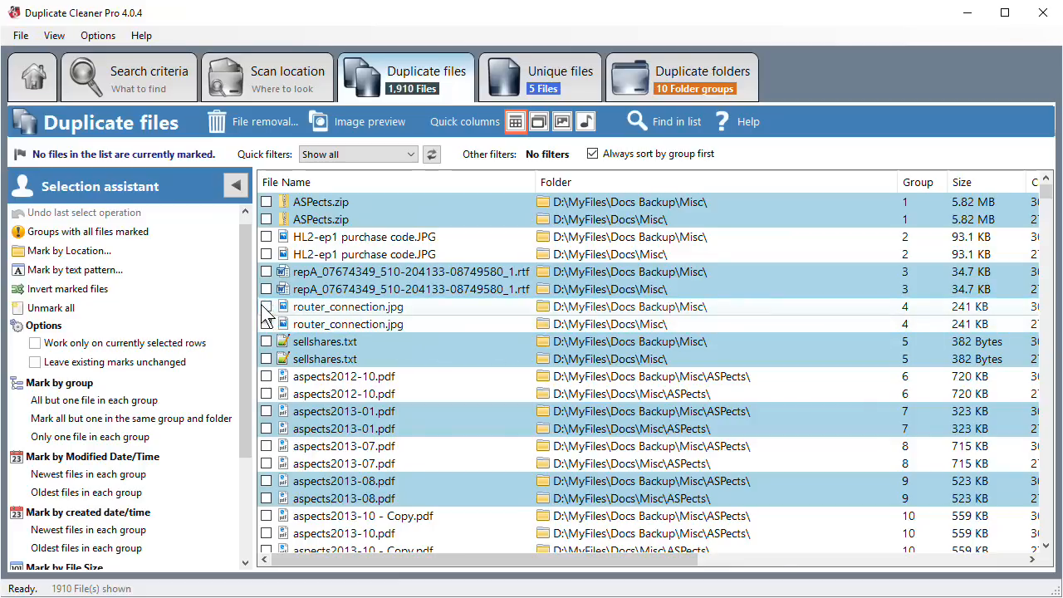
left_click(266, 307)
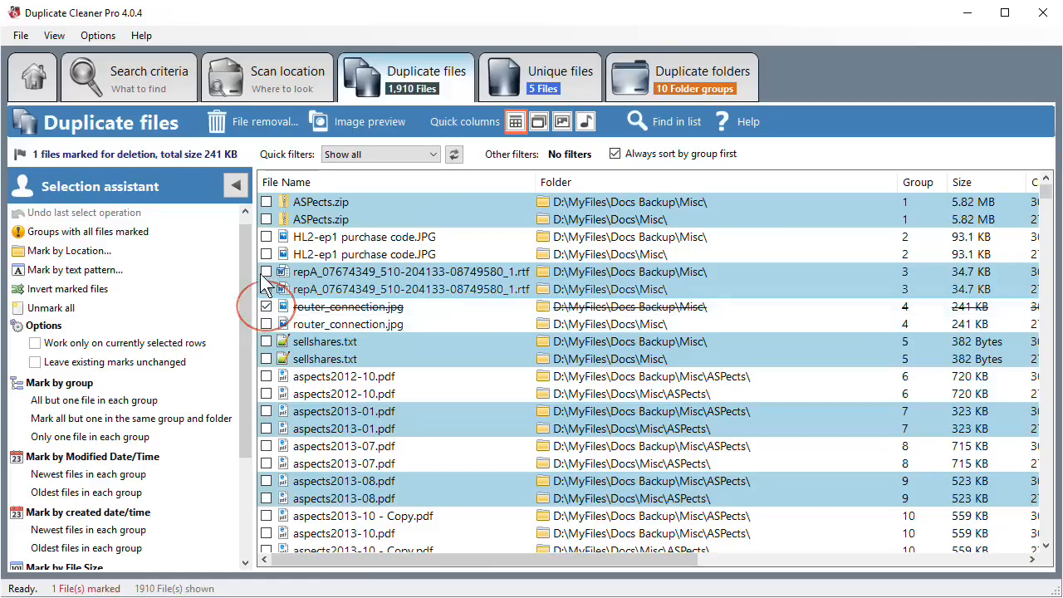
left_click(266, 271)
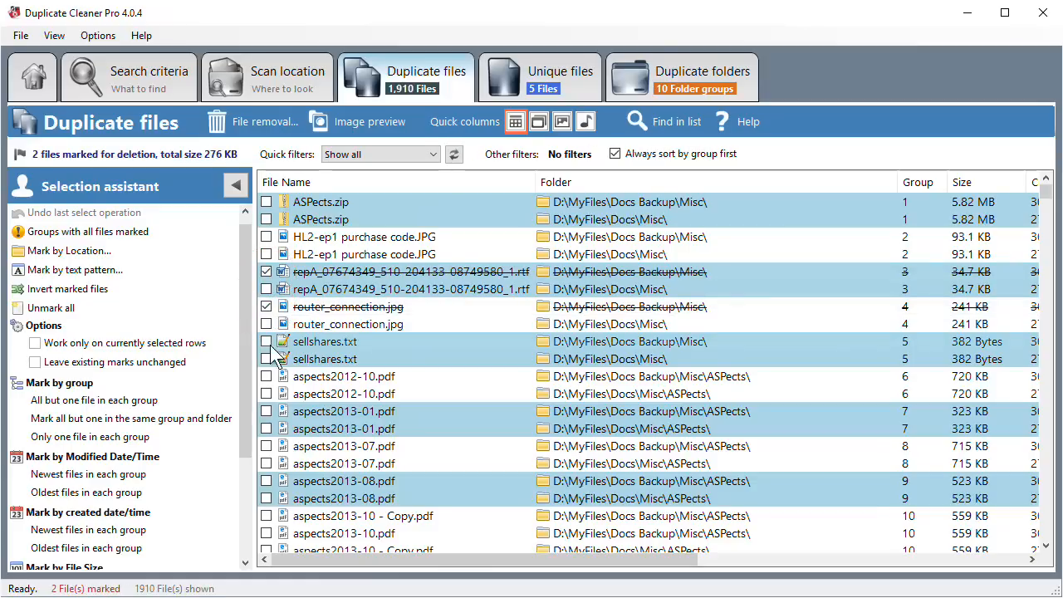
left_click(265, 341)
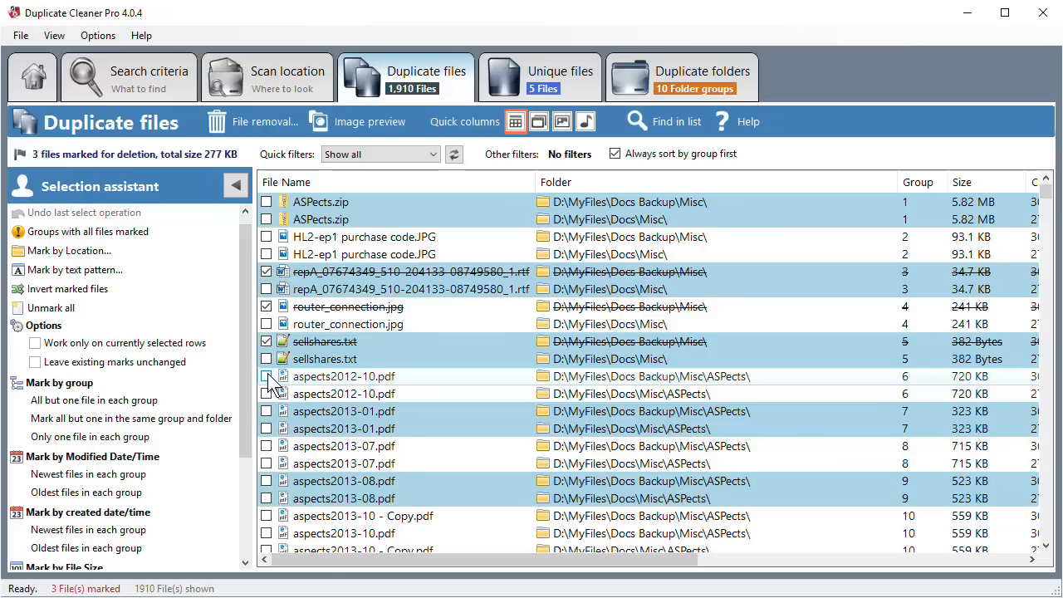
left_click(266, 376)
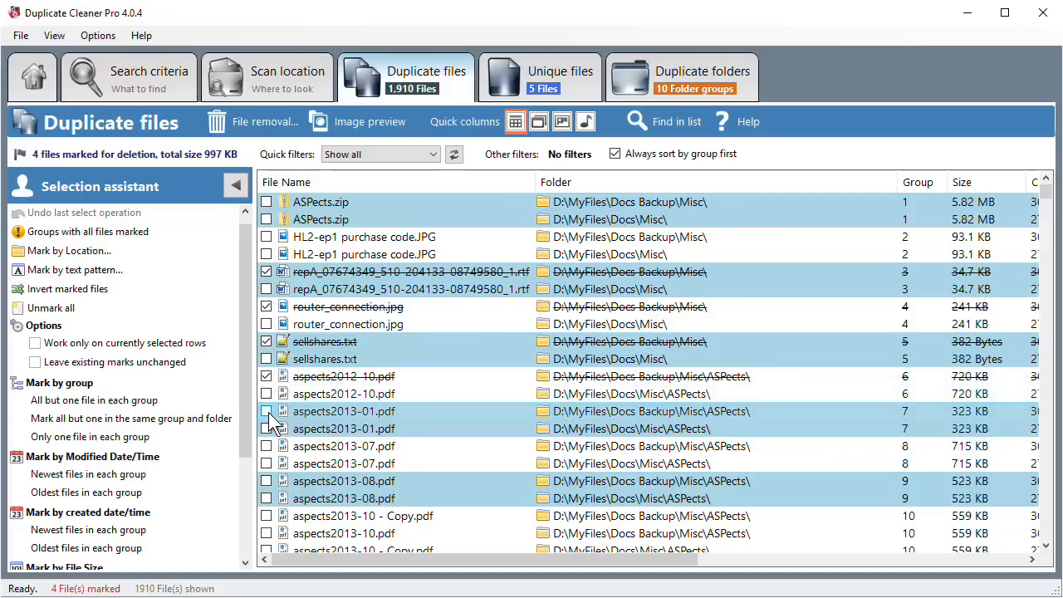
left_click(266, 411)
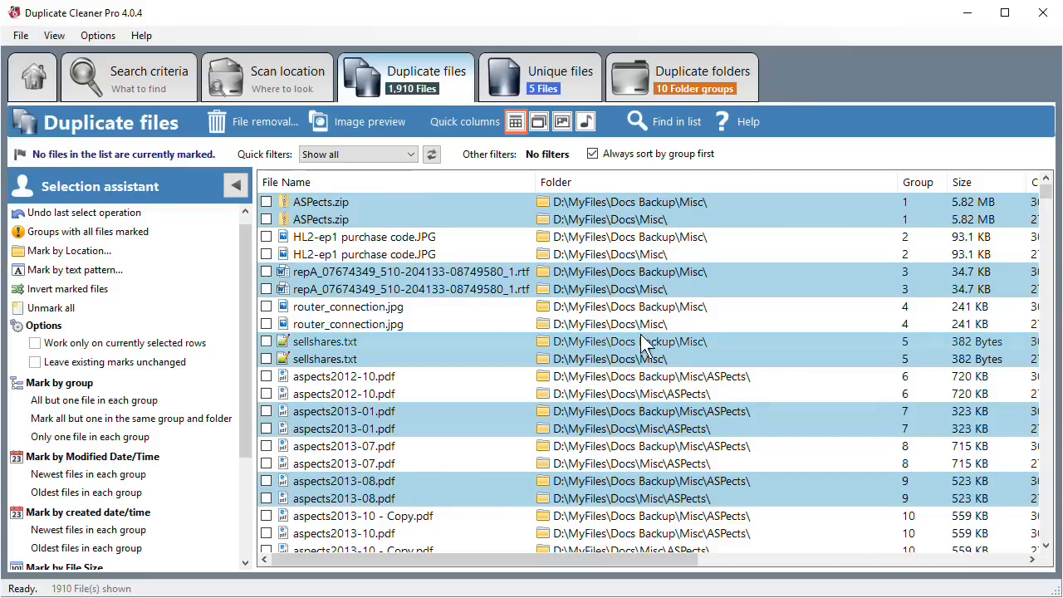
Mark all files in aspects2013-01.pdf's Docs Backup\Misc\ASPects folder tree.
right_click(343, 410)
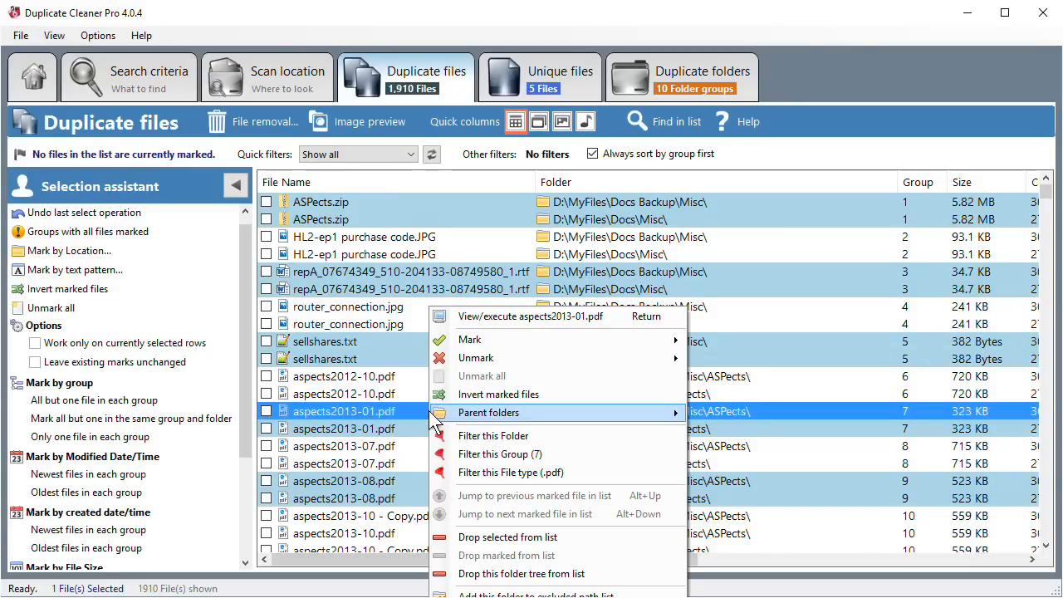
mouse_move(469, 339)
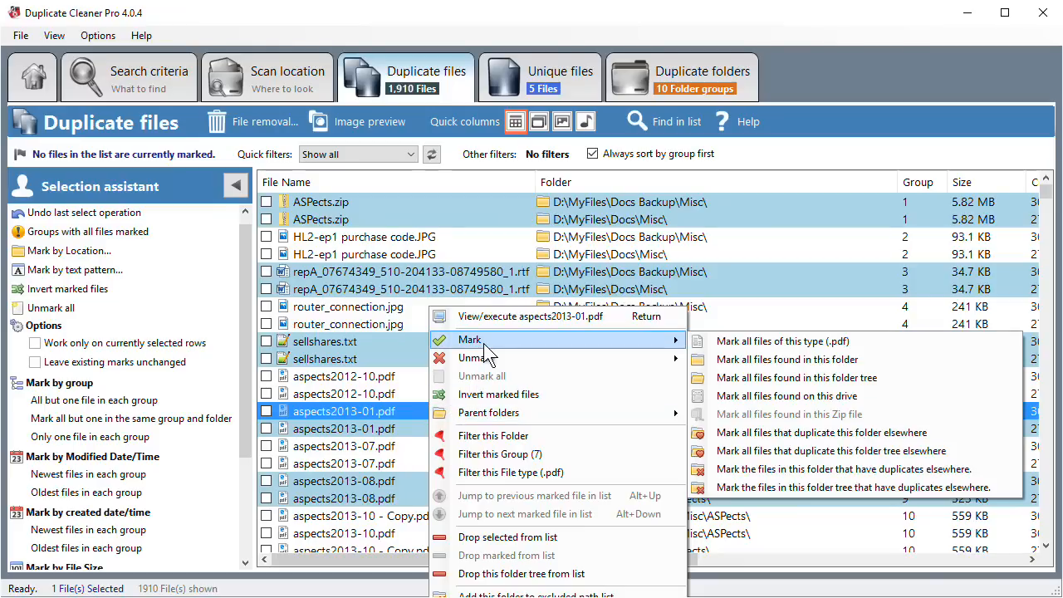
mouse_move(818, 359)
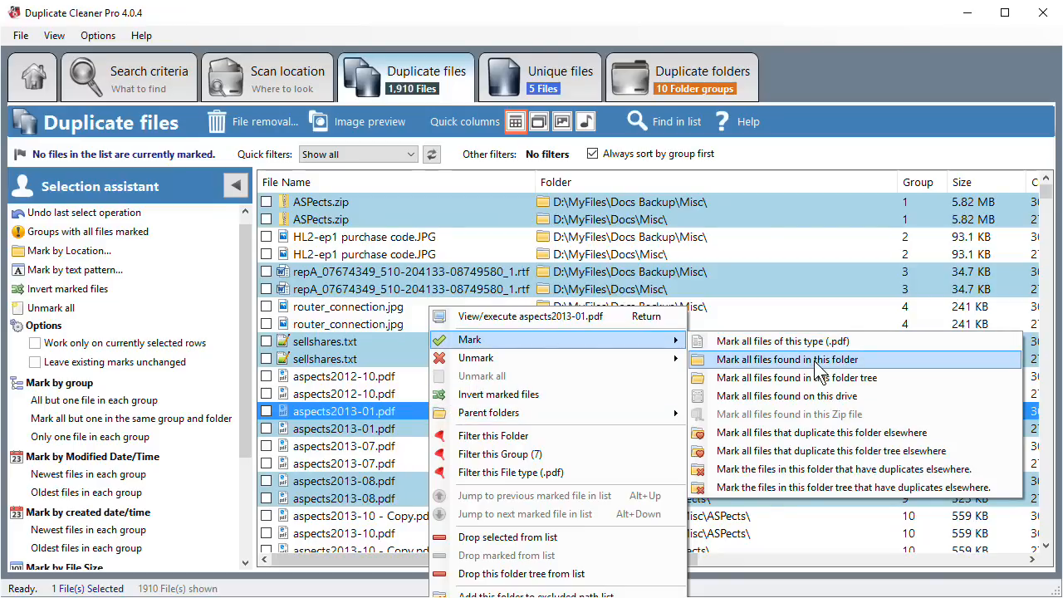
mouse_move(814, 377)
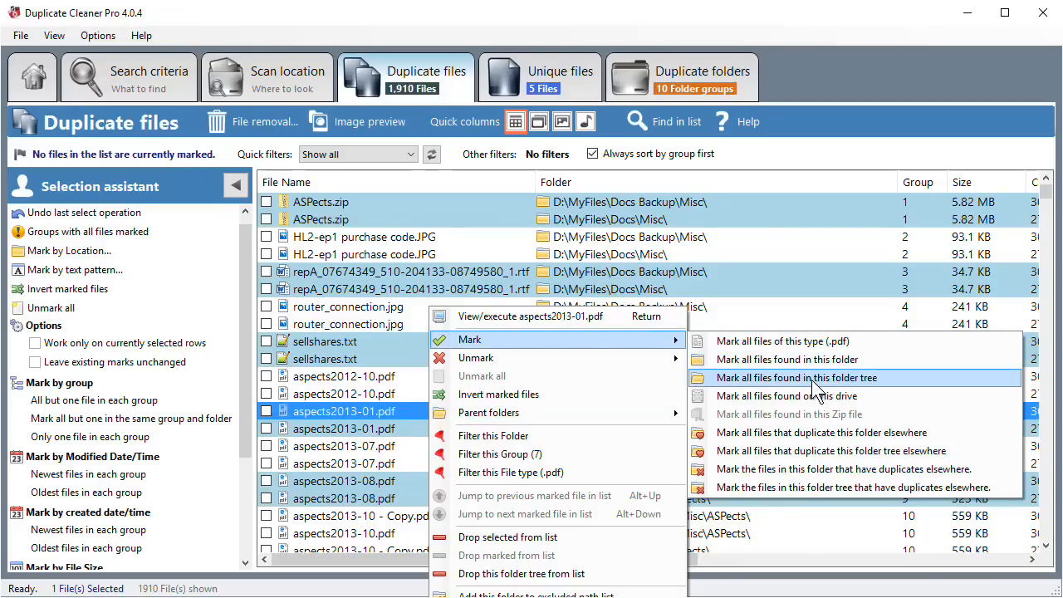
left_click(796, 377)
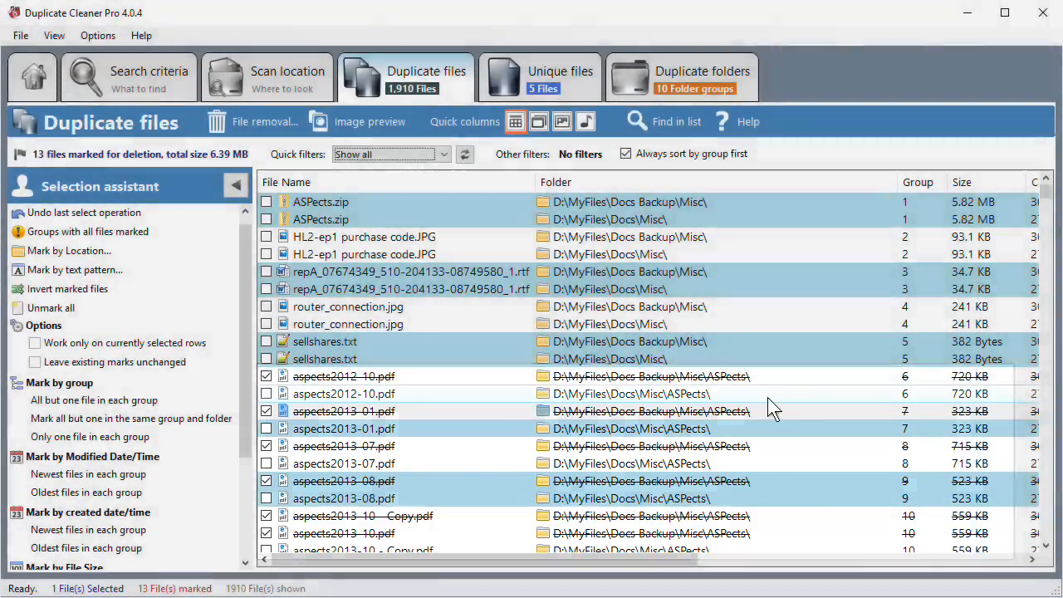
mouse_move(764, 461)
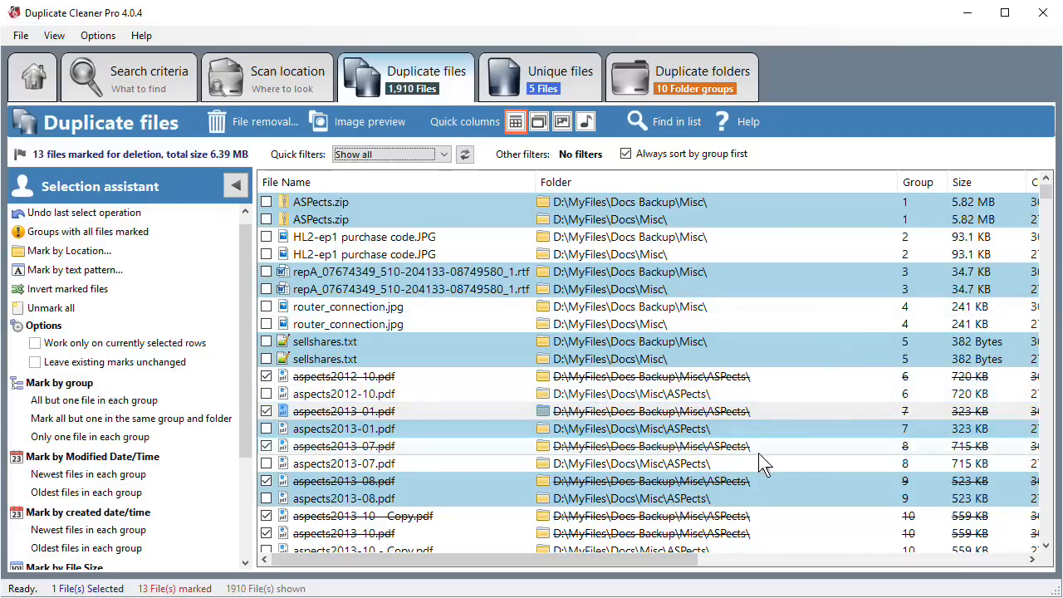
scroll("down", 3)
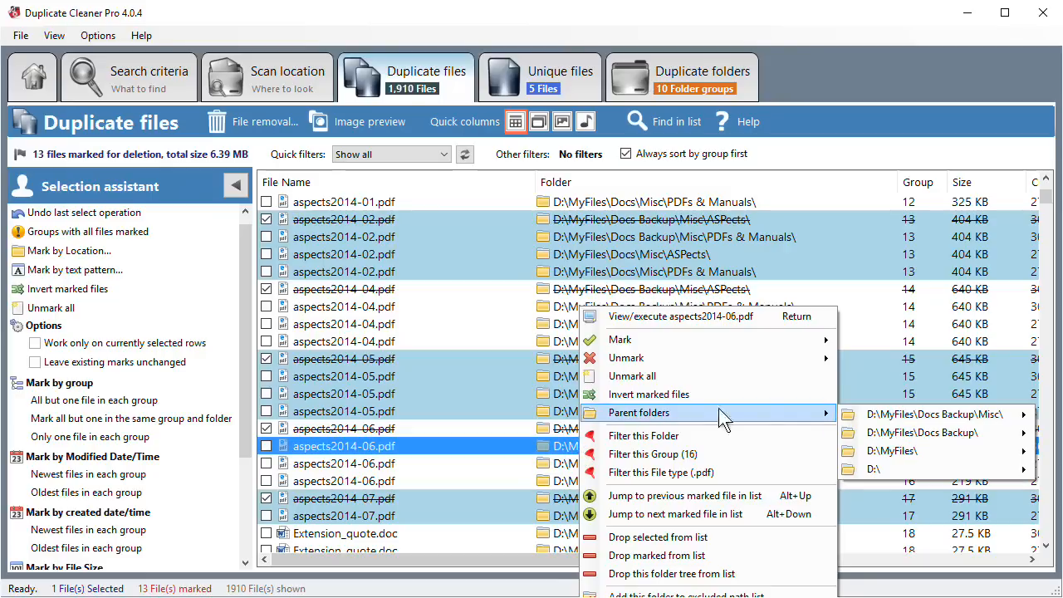
mouse_move(798, 428)
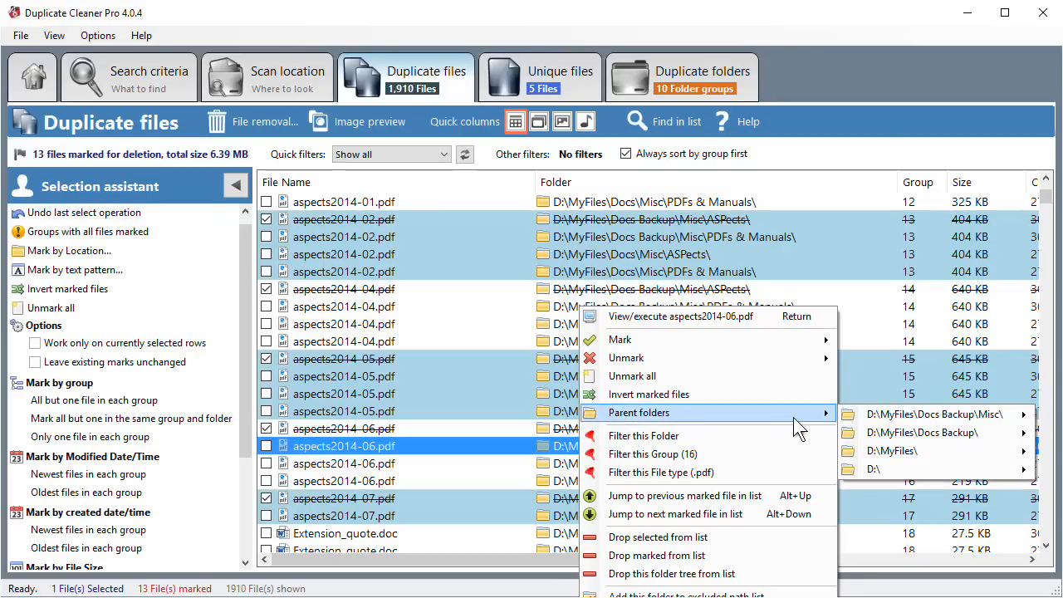
mouse_move(930, 432)
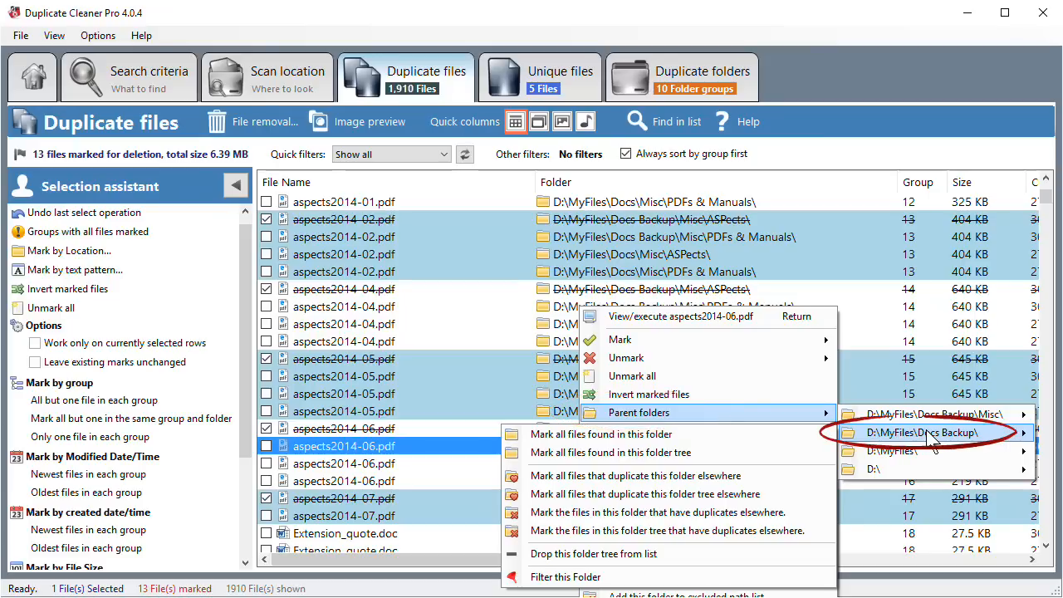
mouse_move(664, 452)
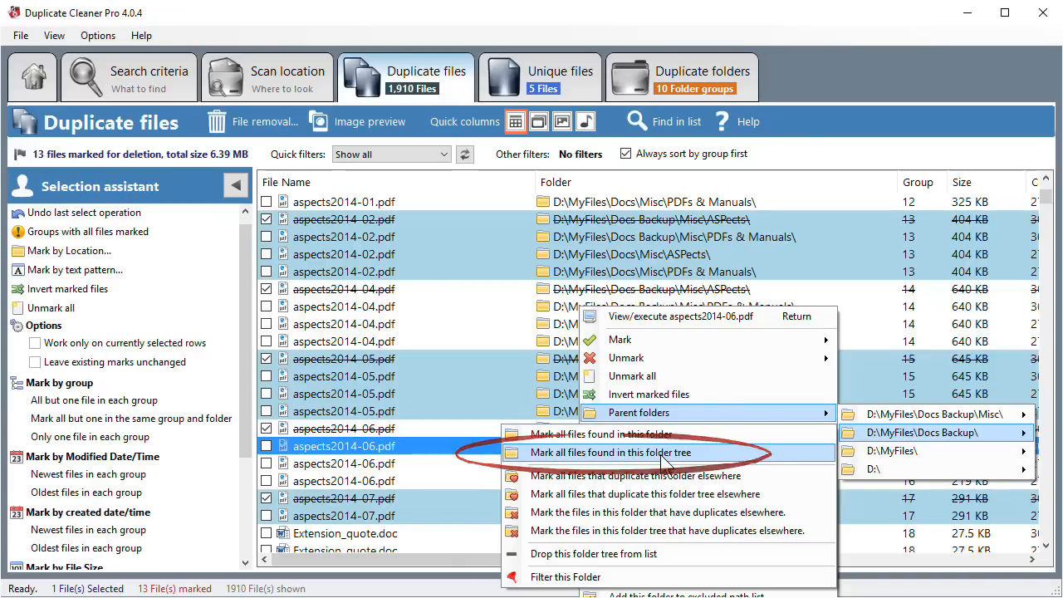
Mark all 952 files under D:\MyFiles\Docs Backup\ and scroll through the list.
left_click(631, 453)
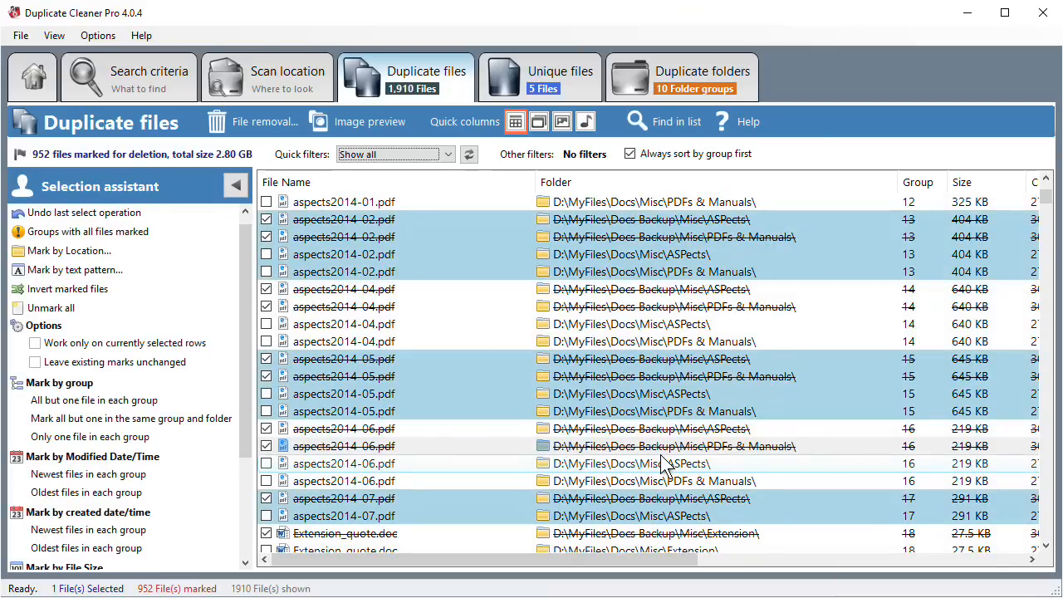
scroll("down", 3)
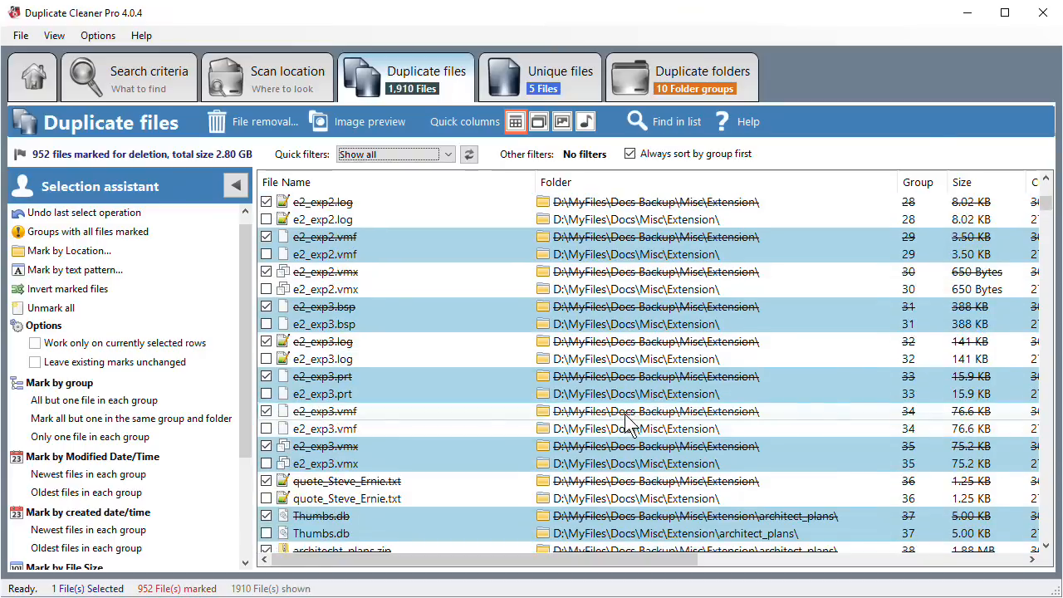
scroll("down", 3)
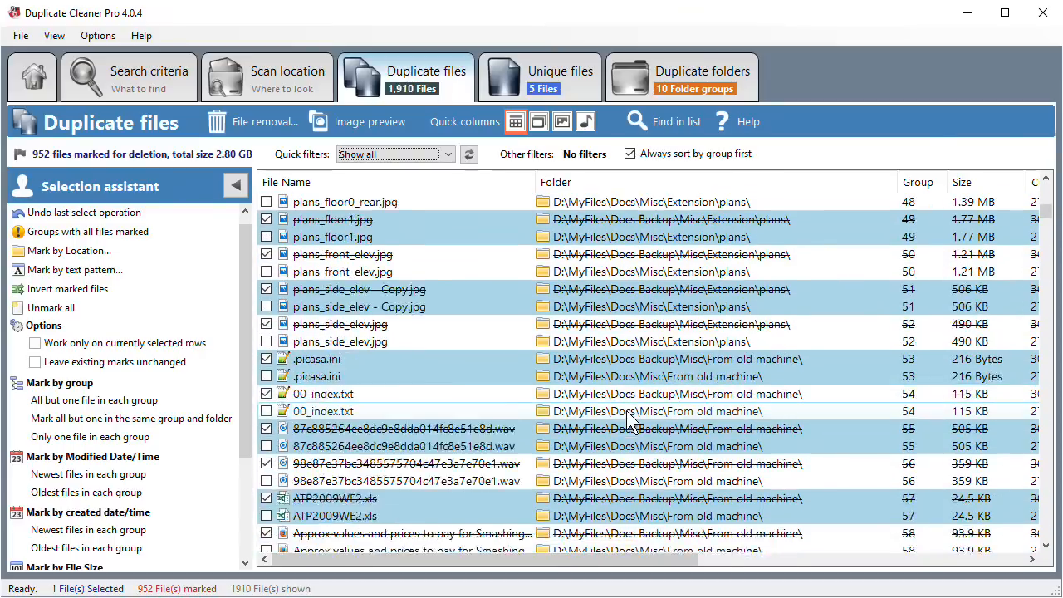
scroll("down", 3)
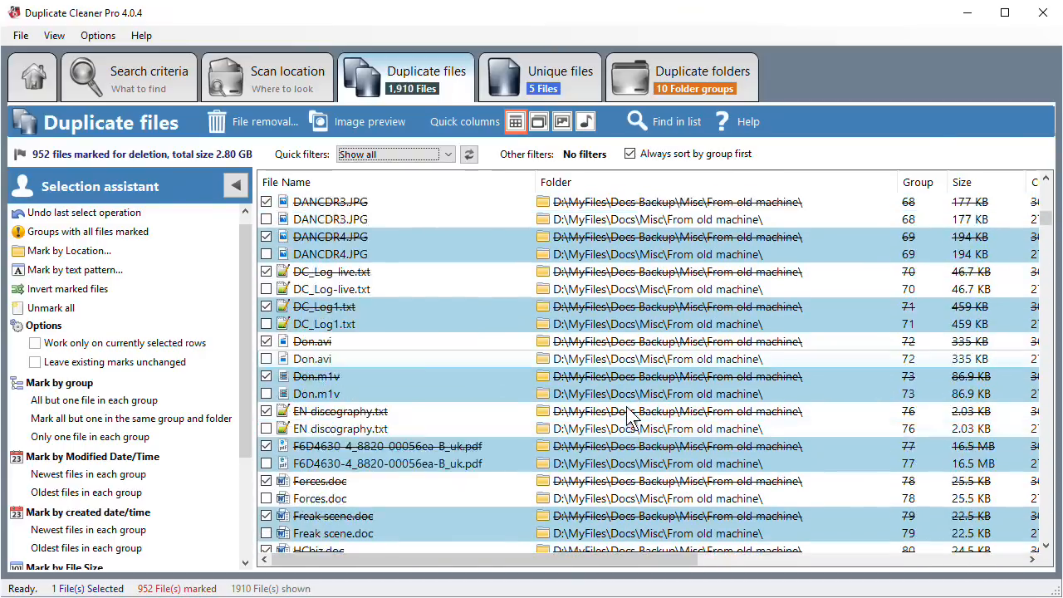
scroll("down", 3)
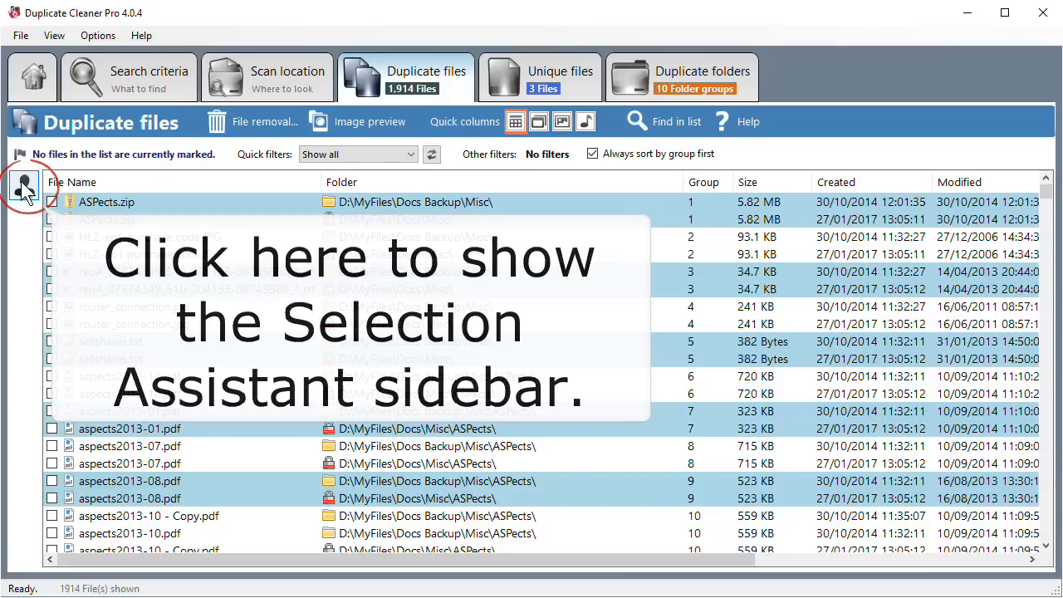
left_click(22, 186)
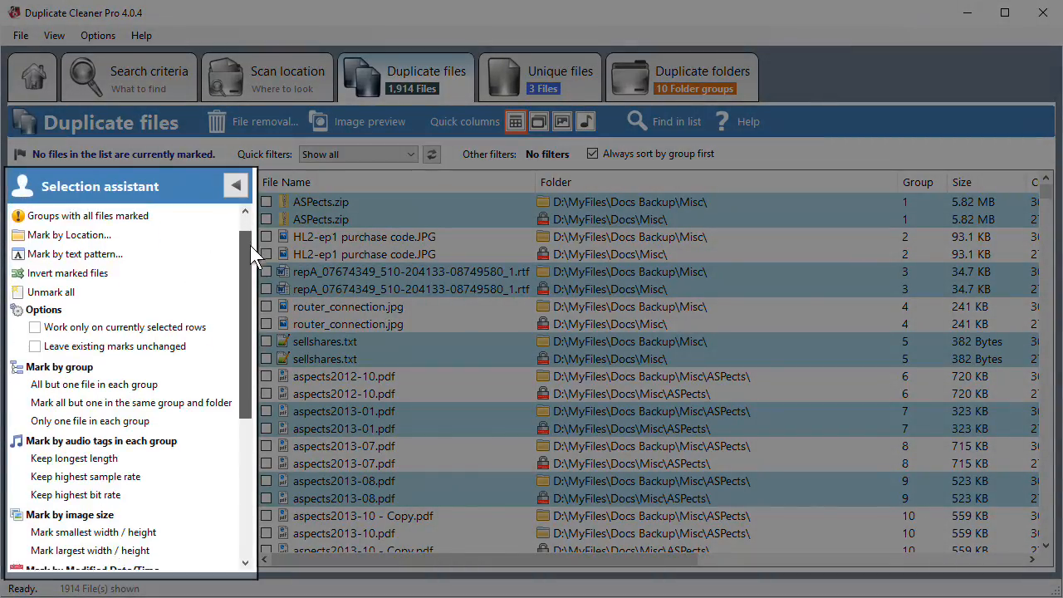
scroll("down", 3)
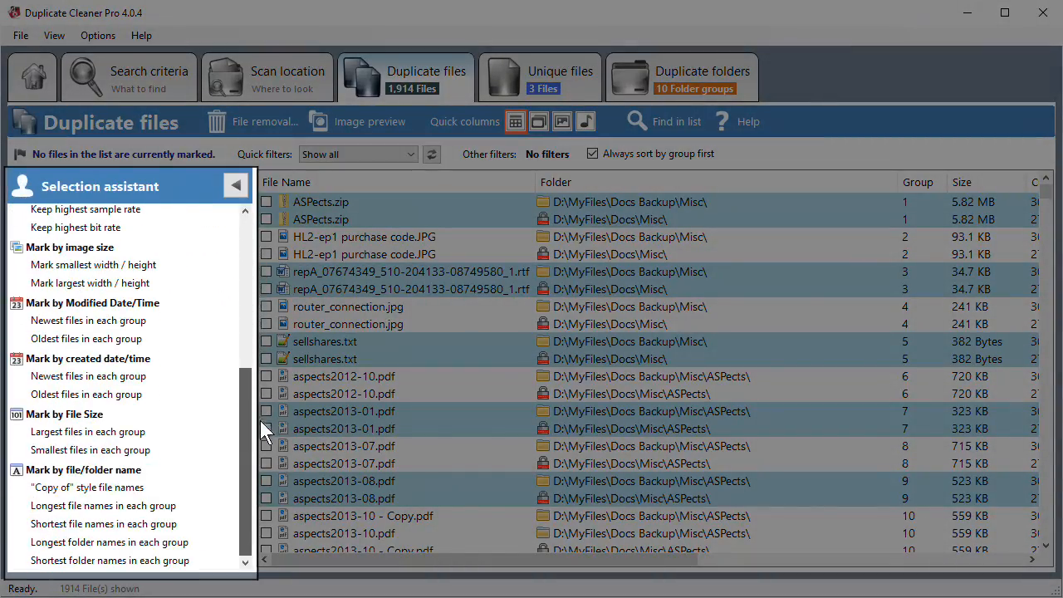
scroll("up", 3)
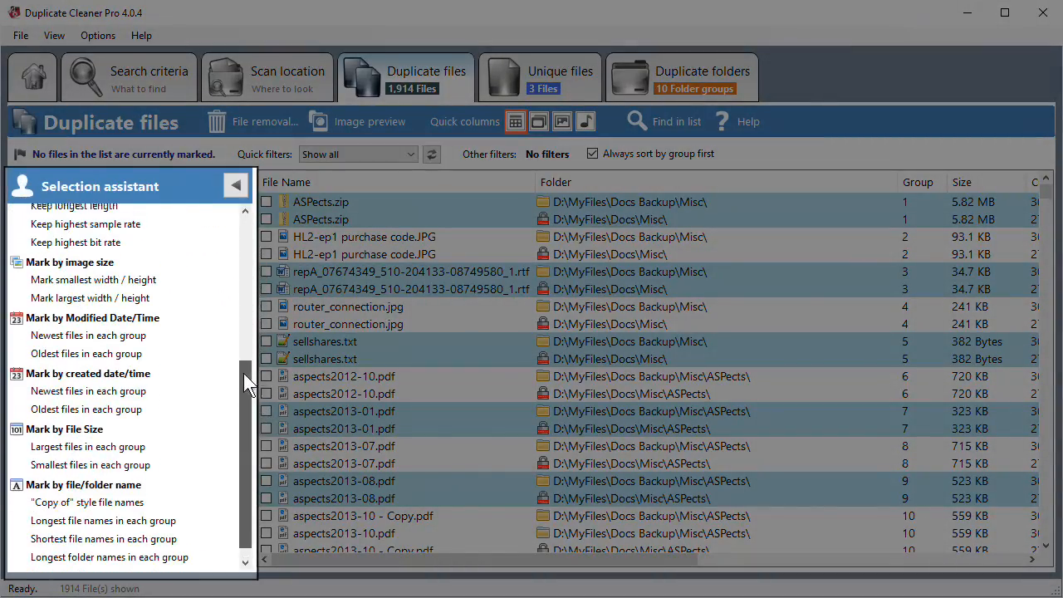
scroll("up", 3)
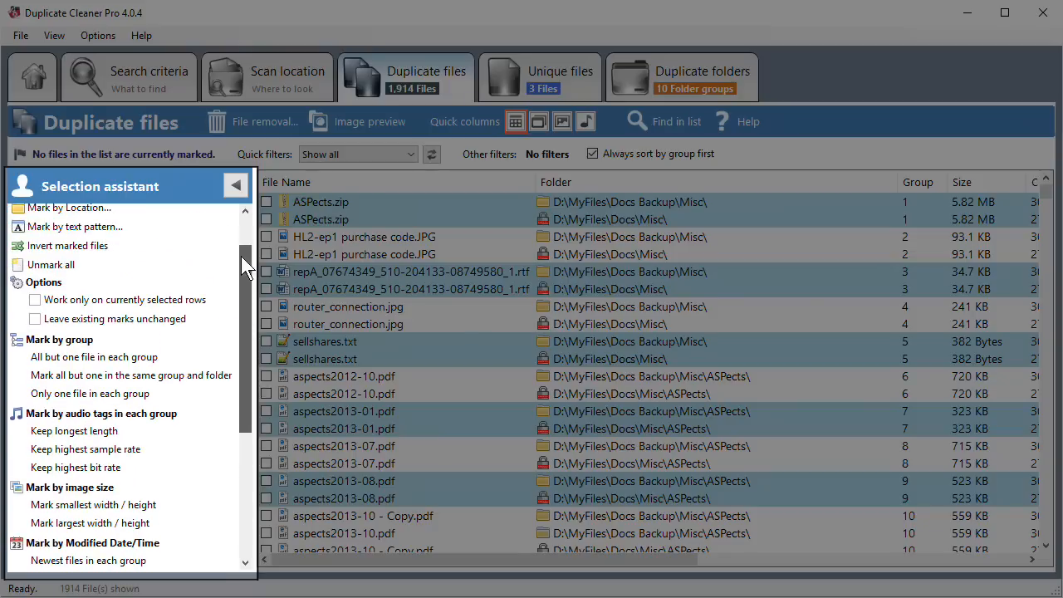
scroll("up", 3)
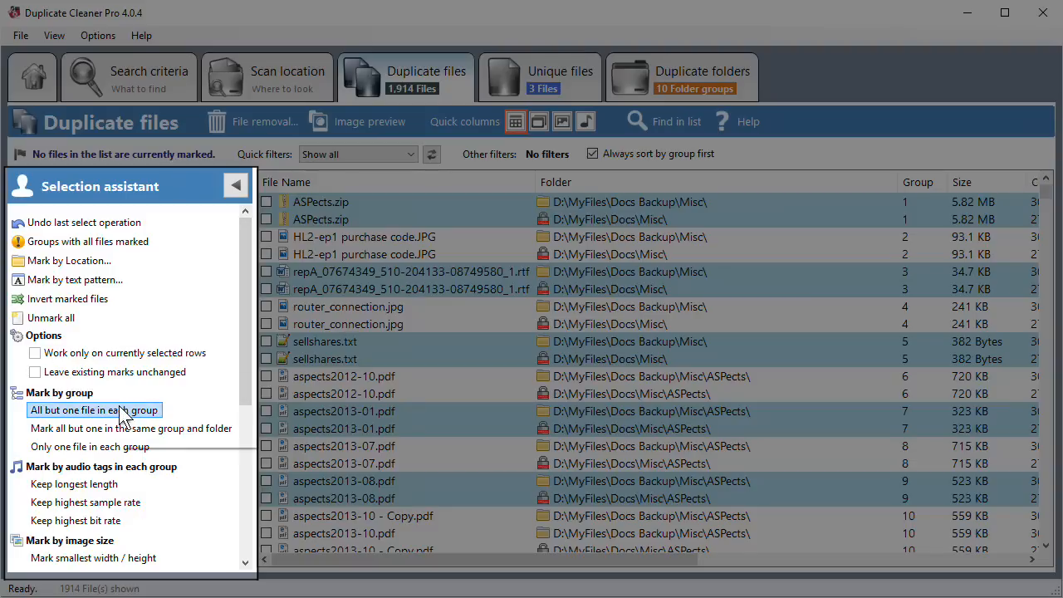
Apply 'All but one file in each group', marking 954 files, and review the list.
left_click(94, 409)
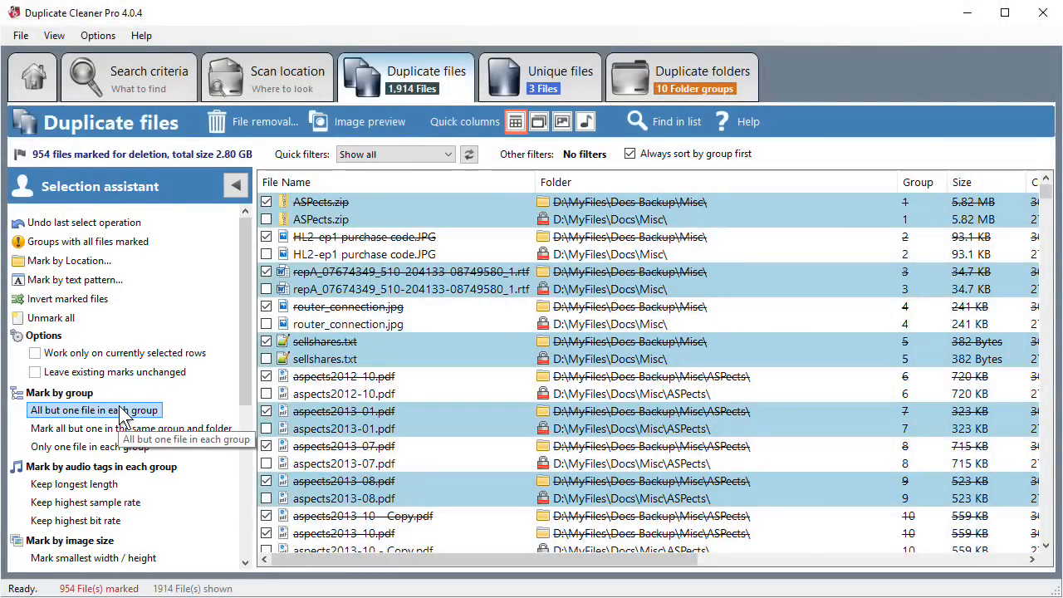
scroll("down", 3)
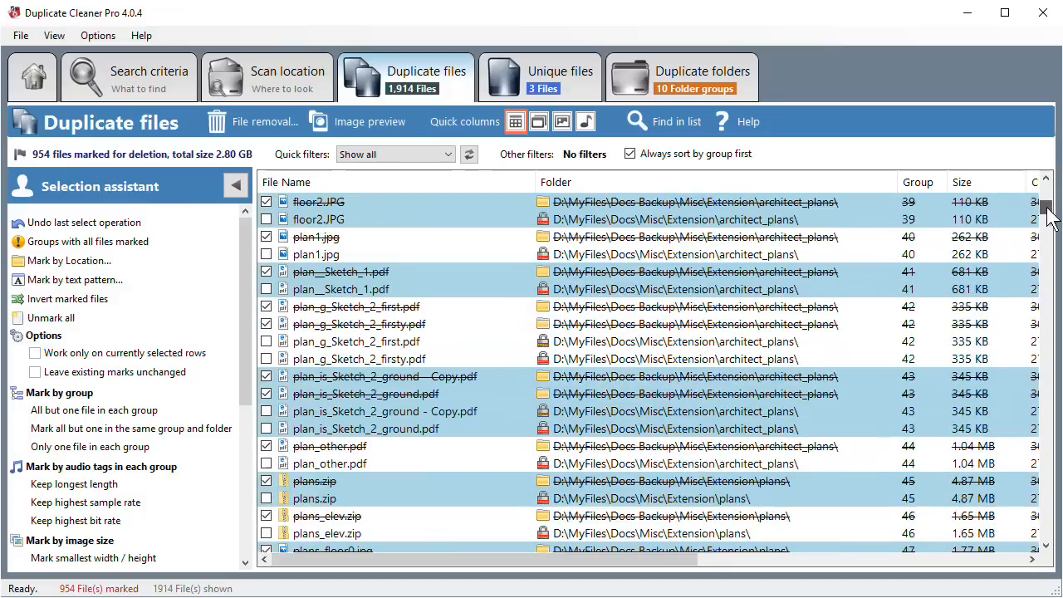
scroll("down", 3)
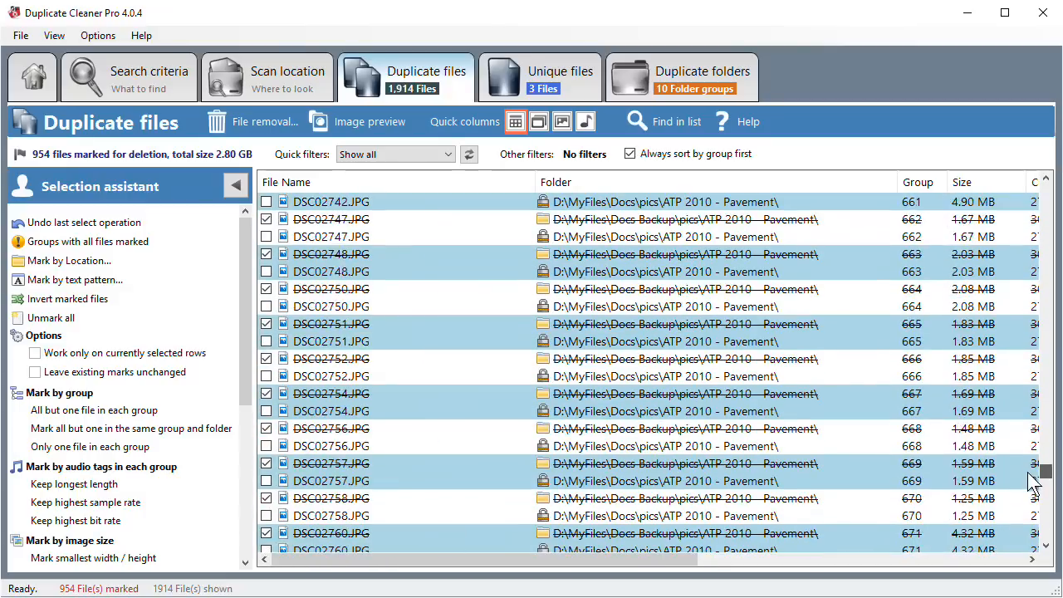
scroll("up", 3)
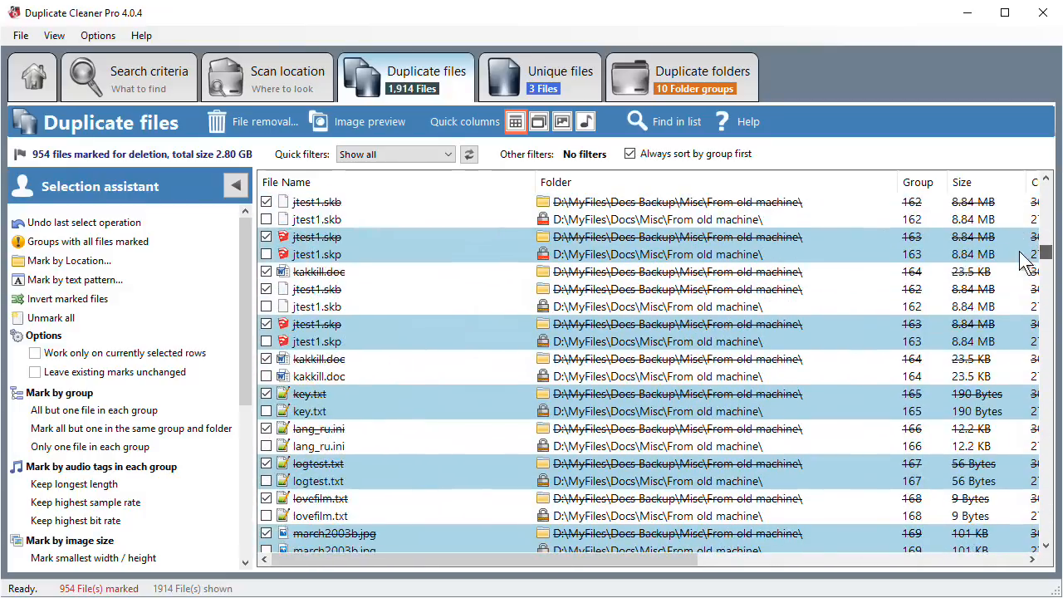
scroll("up", 3)
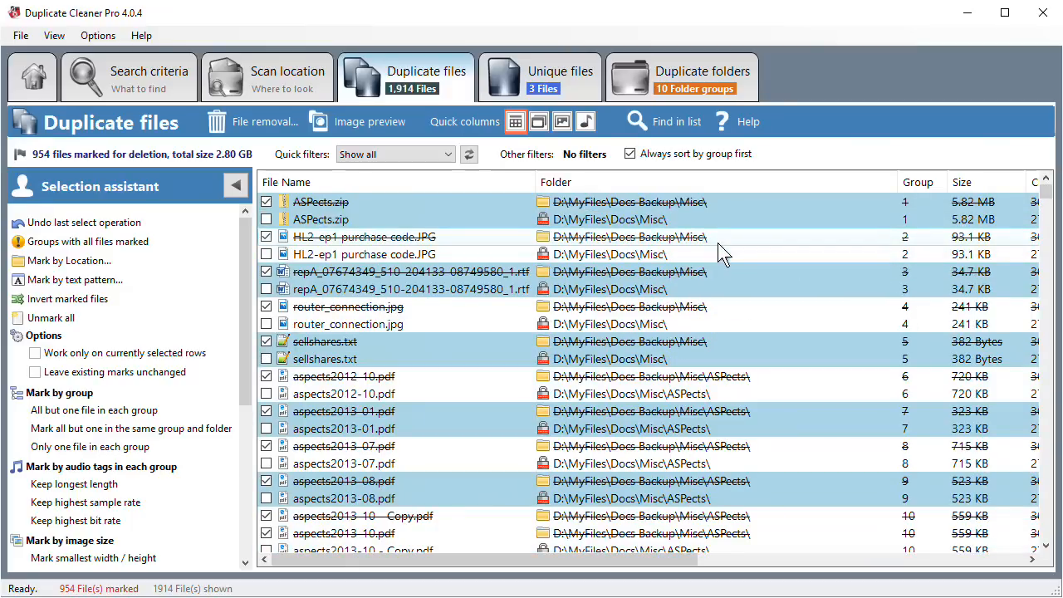
mouse_move(286, 83)
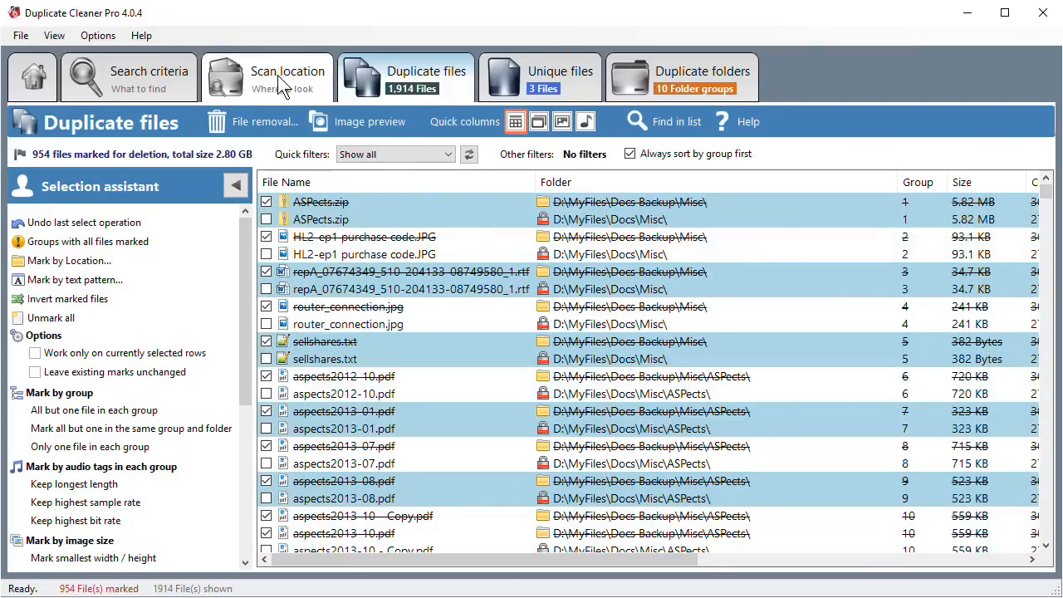
left_click(289, 77)
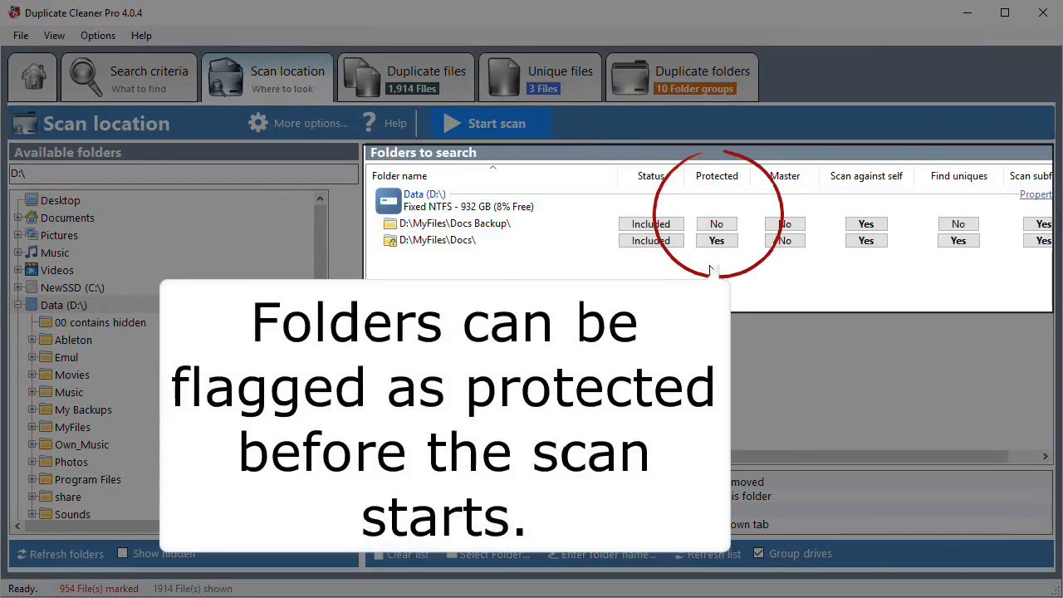
left_click(148, 77)
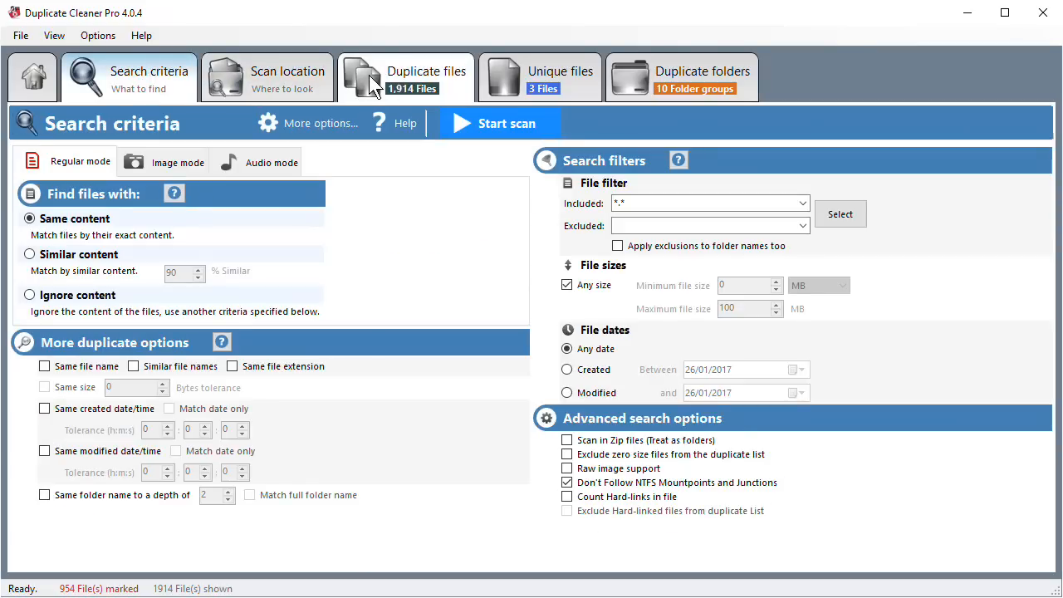
left_click(406, 77)
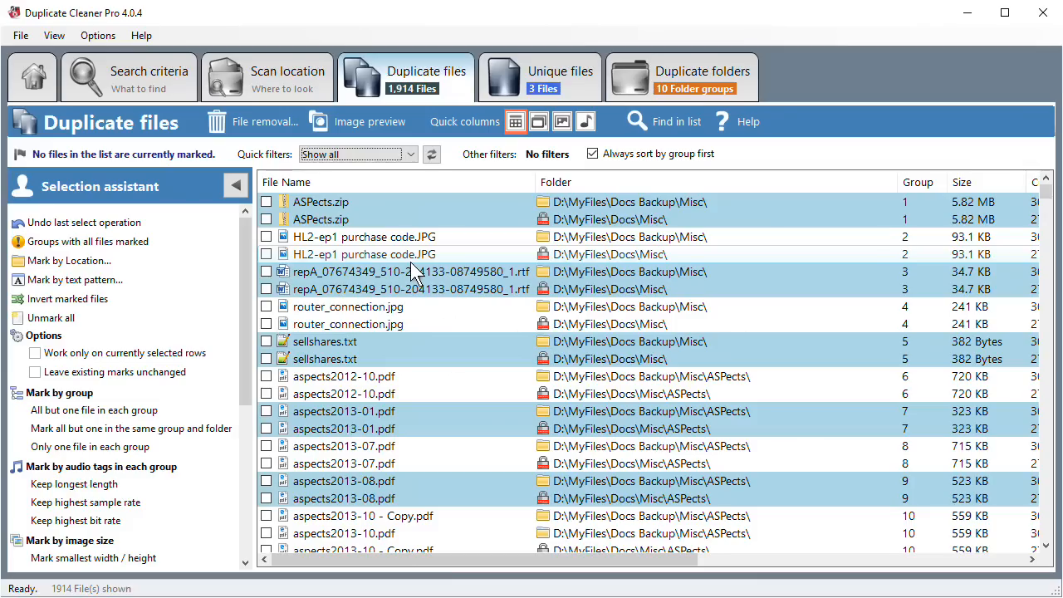
mouse_move(206, 320)
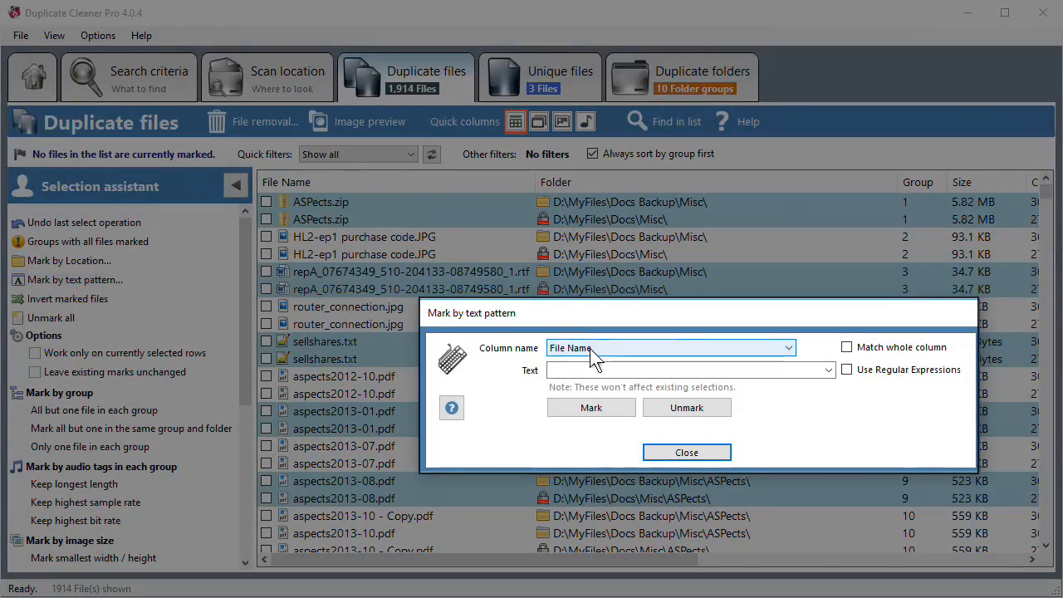
Mark the 417 files whose Folder contains 'old machine', then close the pattern dialog.
left_click(671, 348)
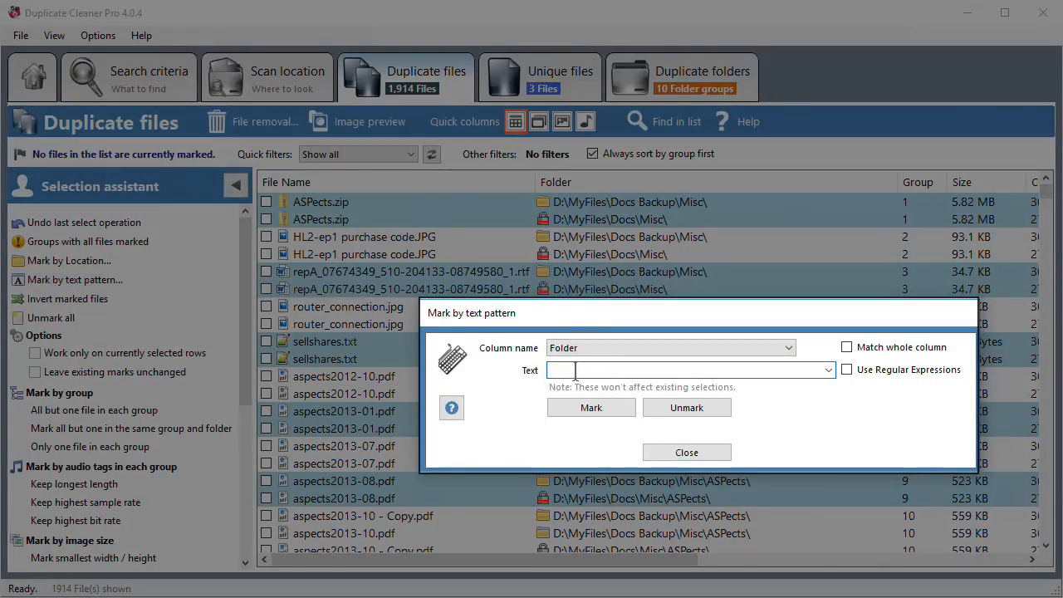
type("old m")
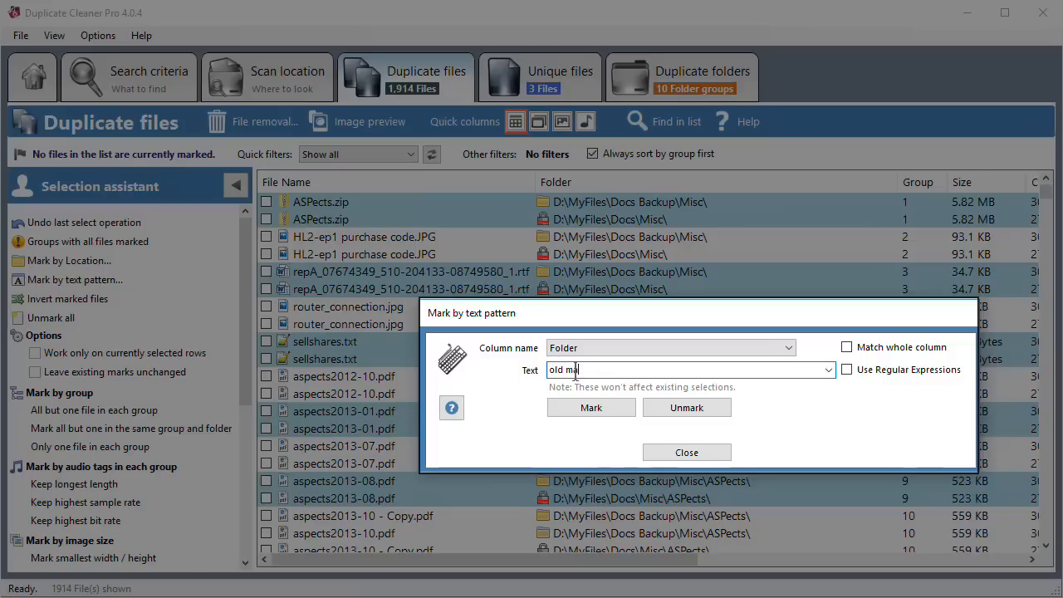
type("achine")
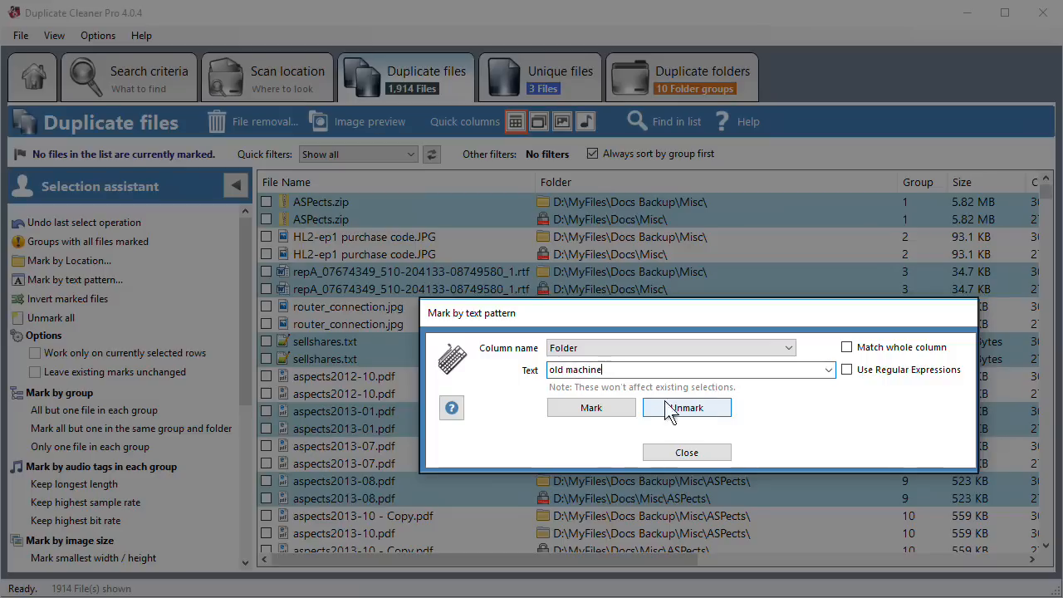
left_click(591, 407)
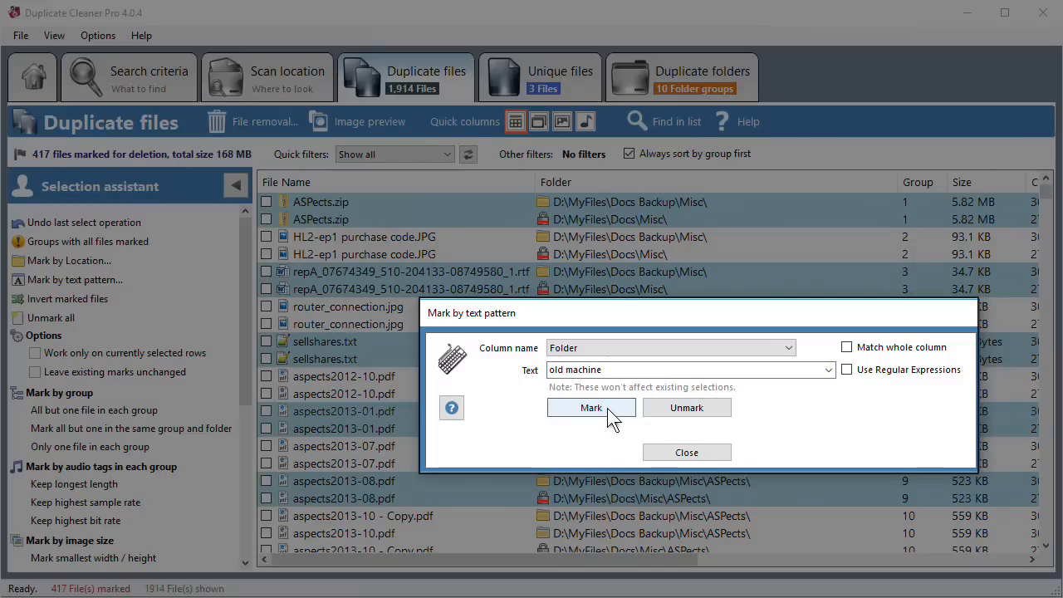
left_click(686, 452)
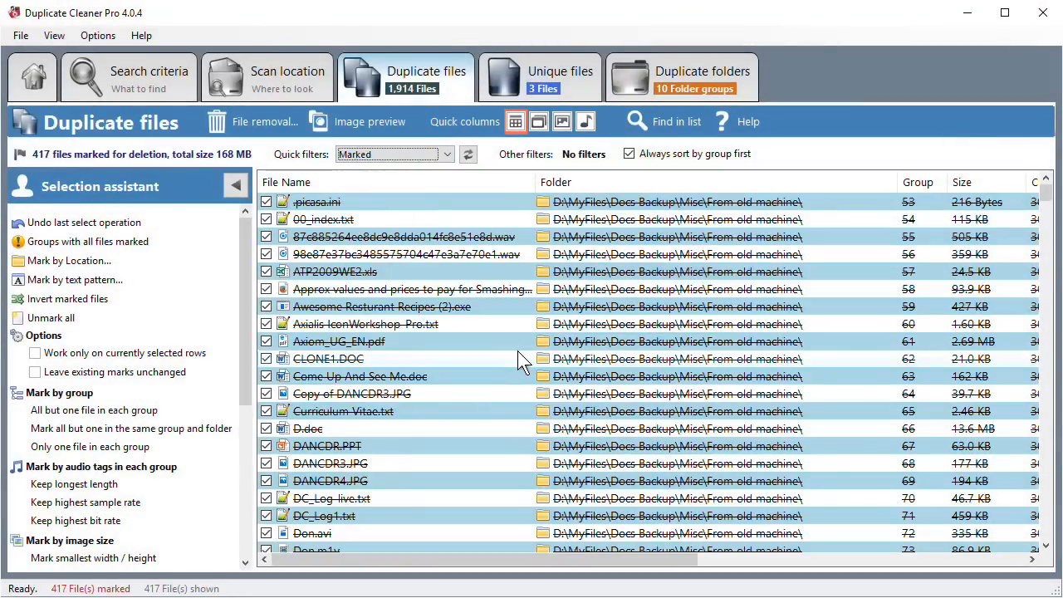
scroll("down", 3)
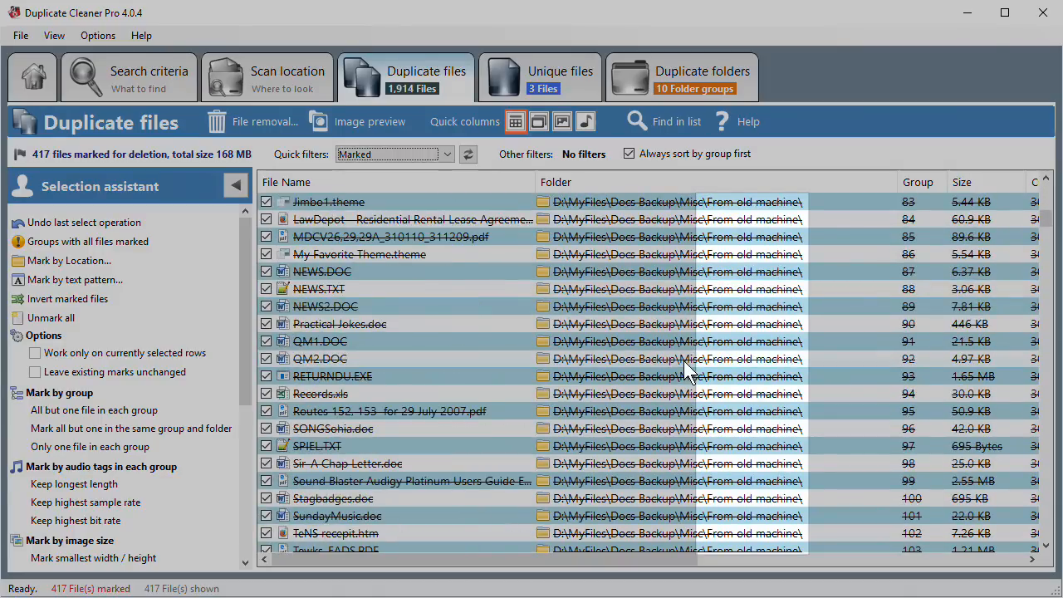
scroll("up", 3)
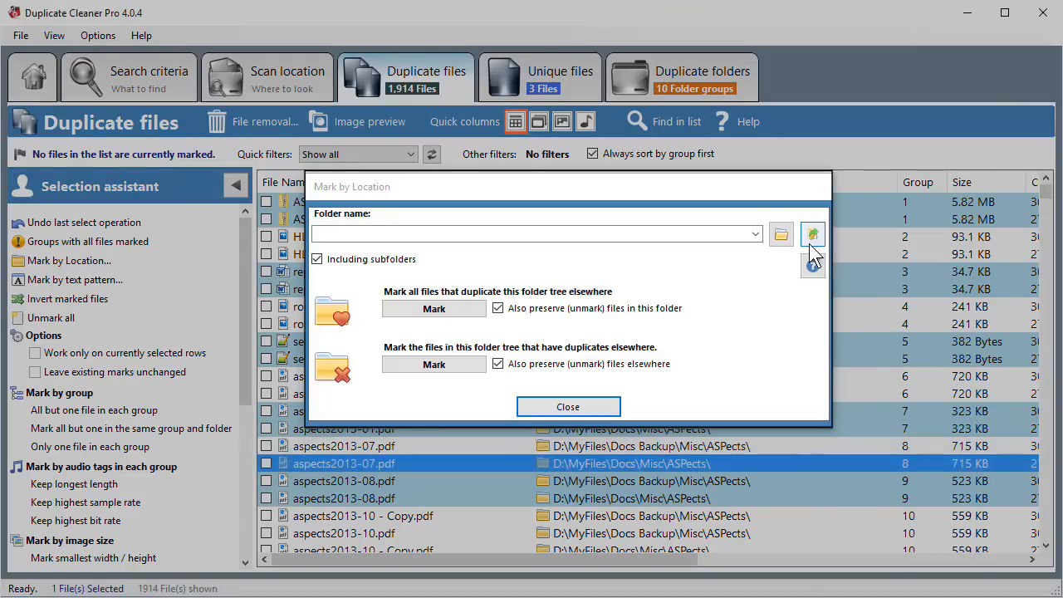
Mark 954 duplicates of the D:\MyFiles\Docs\ tree found elsewhere, then close Mark by Location.
left_click(813, 233)
type("D:\\MyFiles\\Docs\\Mi")
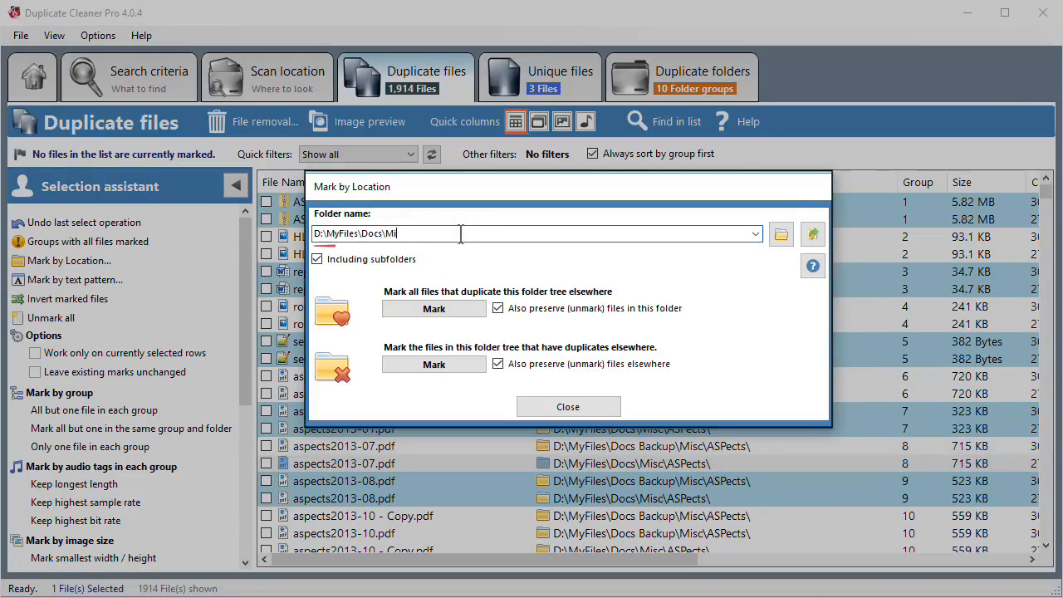
key("Backspace")
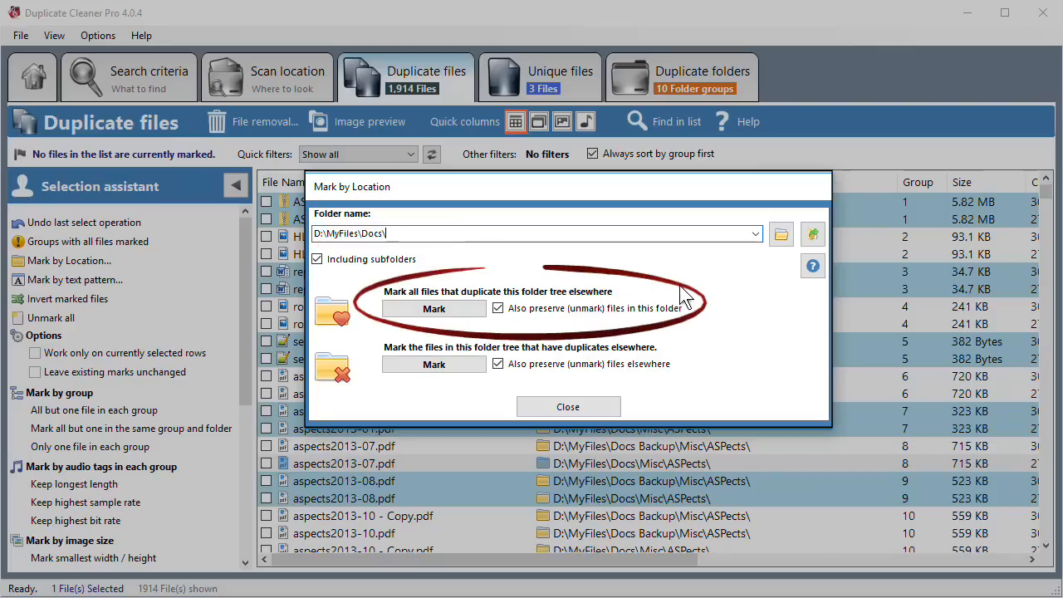
mouse_move(540, 336)
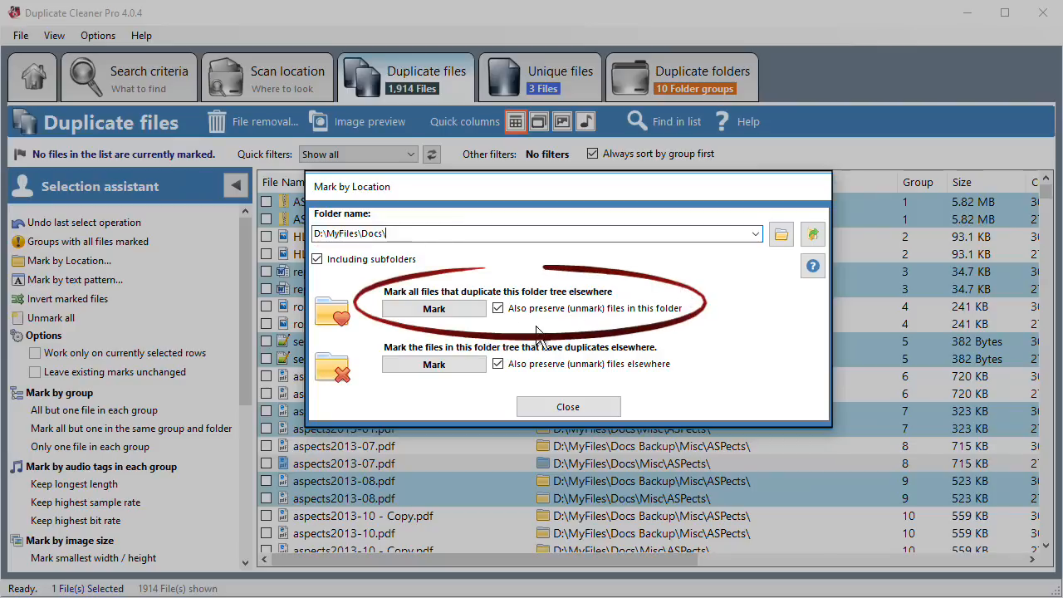
left_click(433, 308)
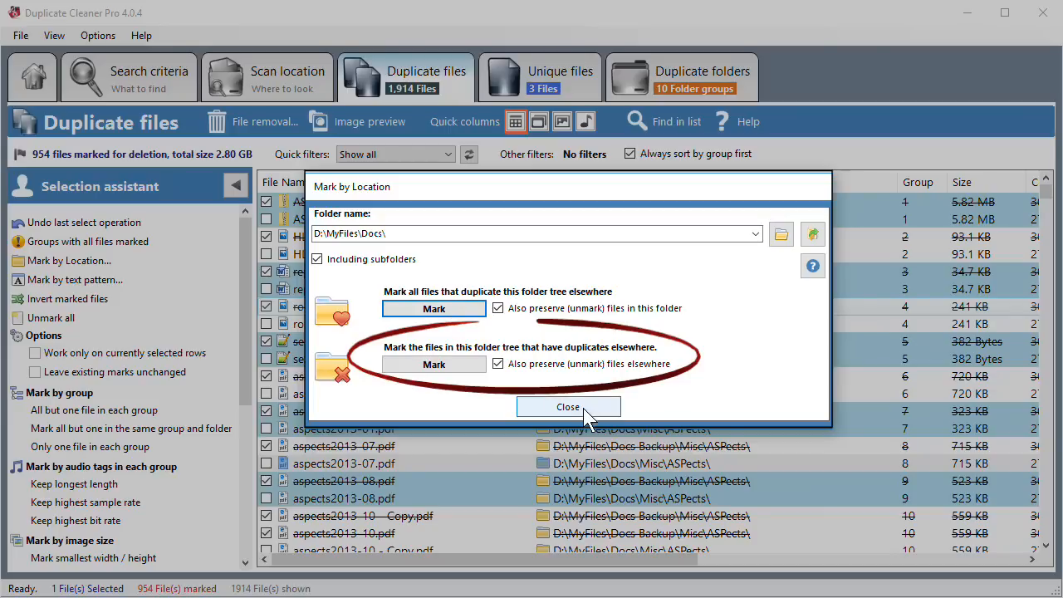
left_click(568, 406)
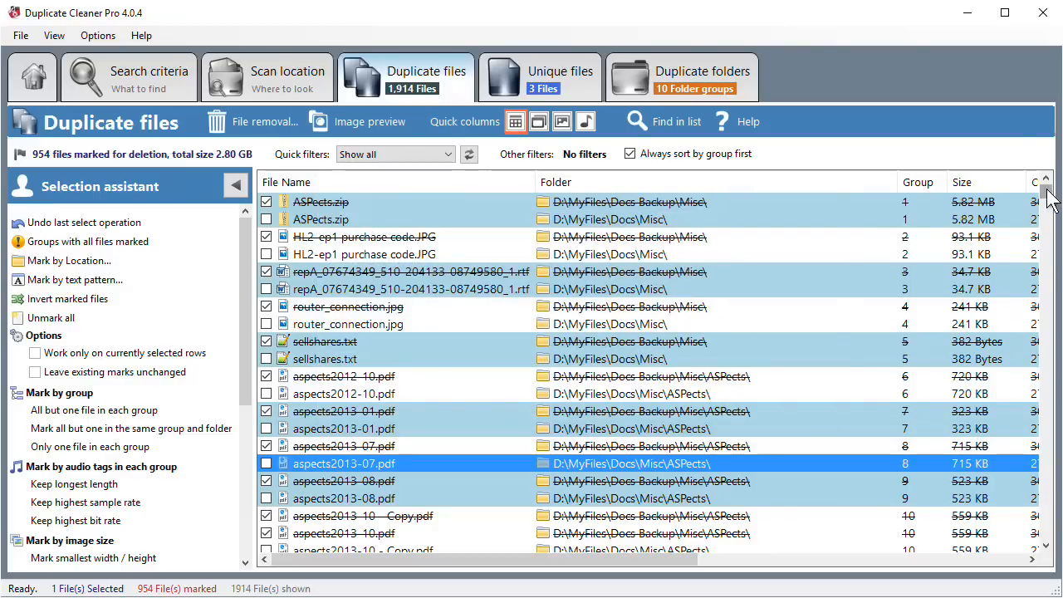
scroll("down", 3)
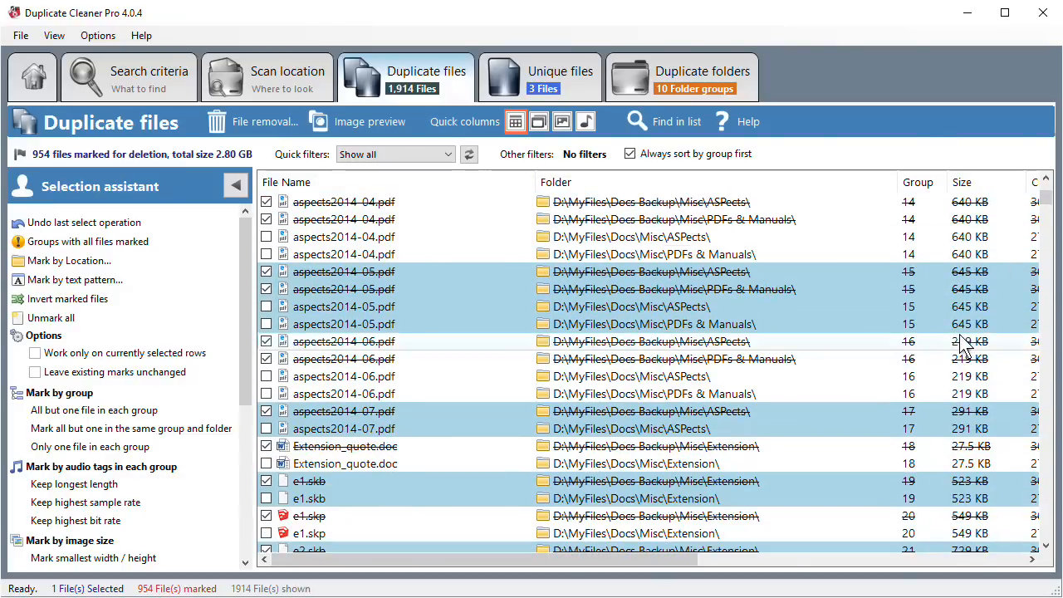
scroll("down", 3)
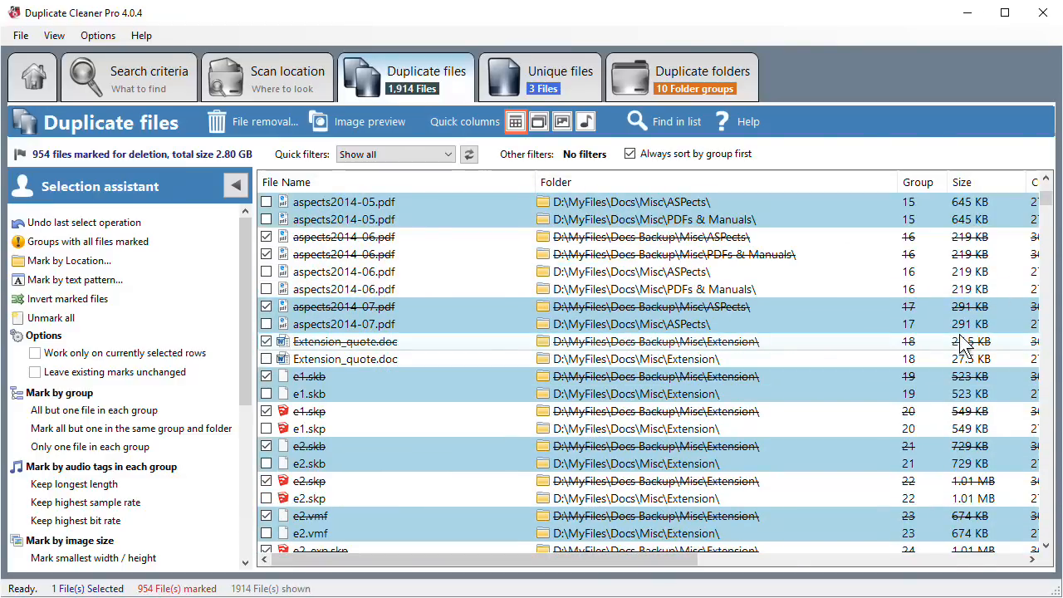
scroll("down", 3)
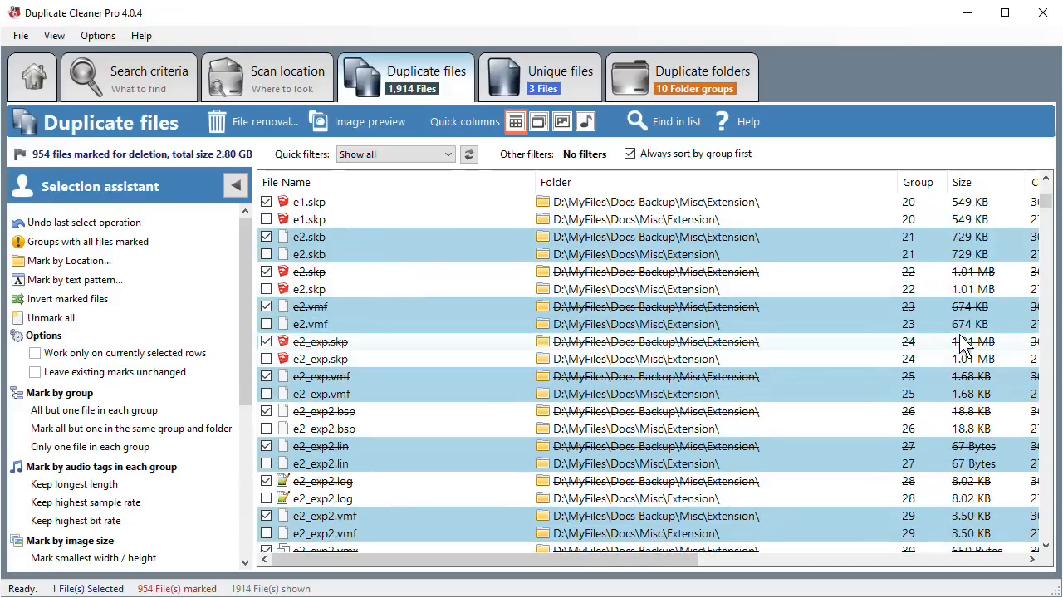
scroll("down", 3)
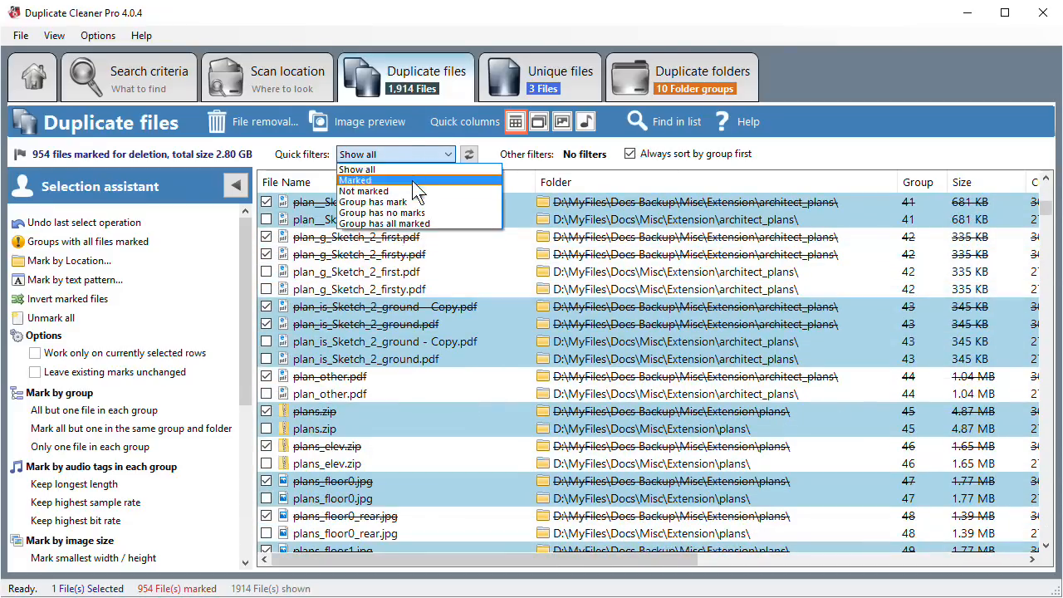
Set the Quick filters dropdown to show only marked files.
left_click(378, 213)
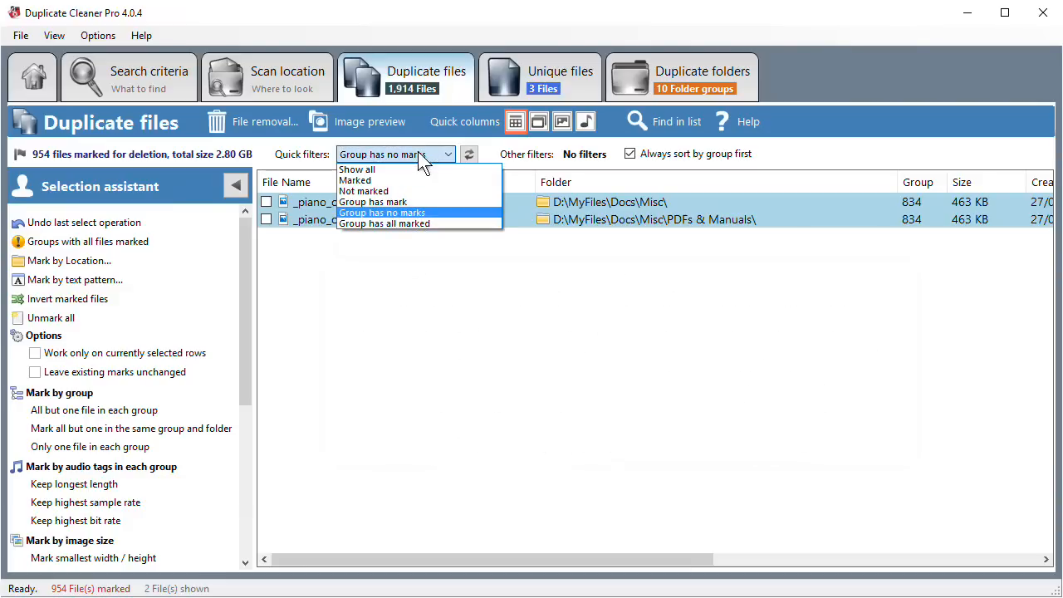
mouse_move(415, 181)
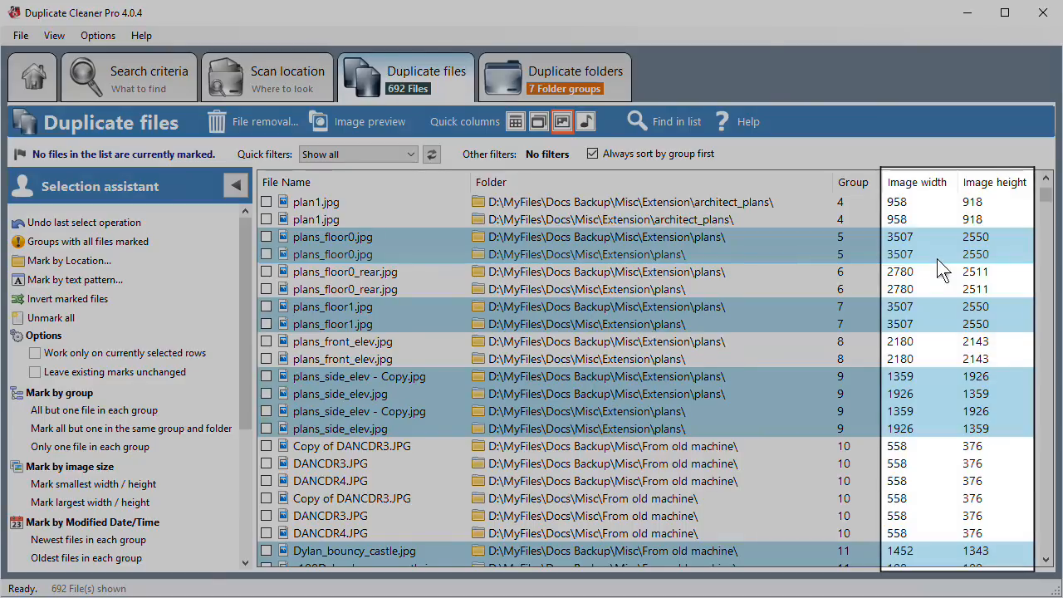
mouse_move(357, 406)
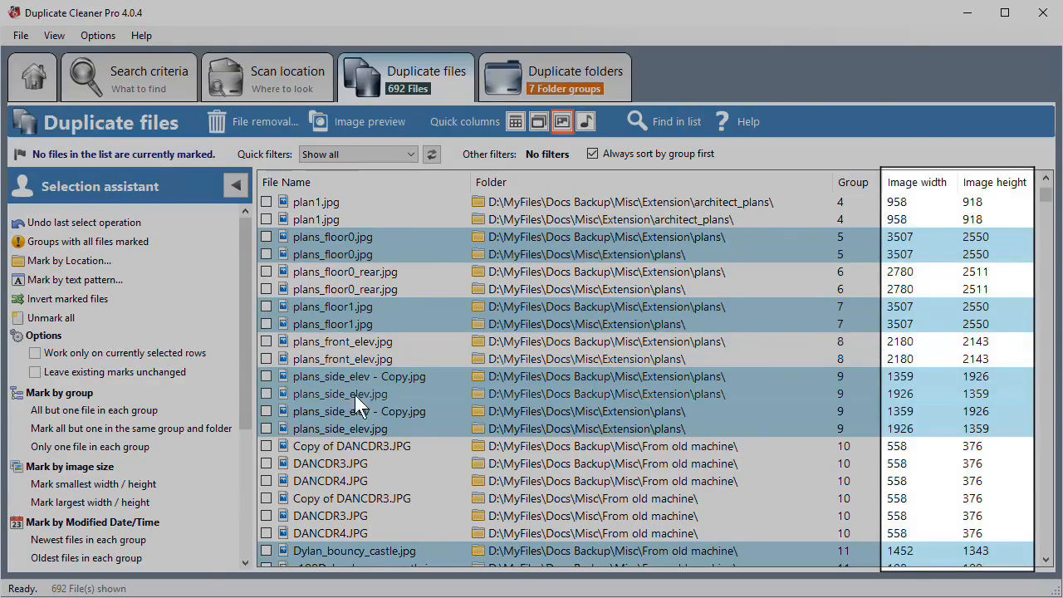
Mark the smallest width/height image per group and filter to 'Group has mark'.
scroll("down", 3)
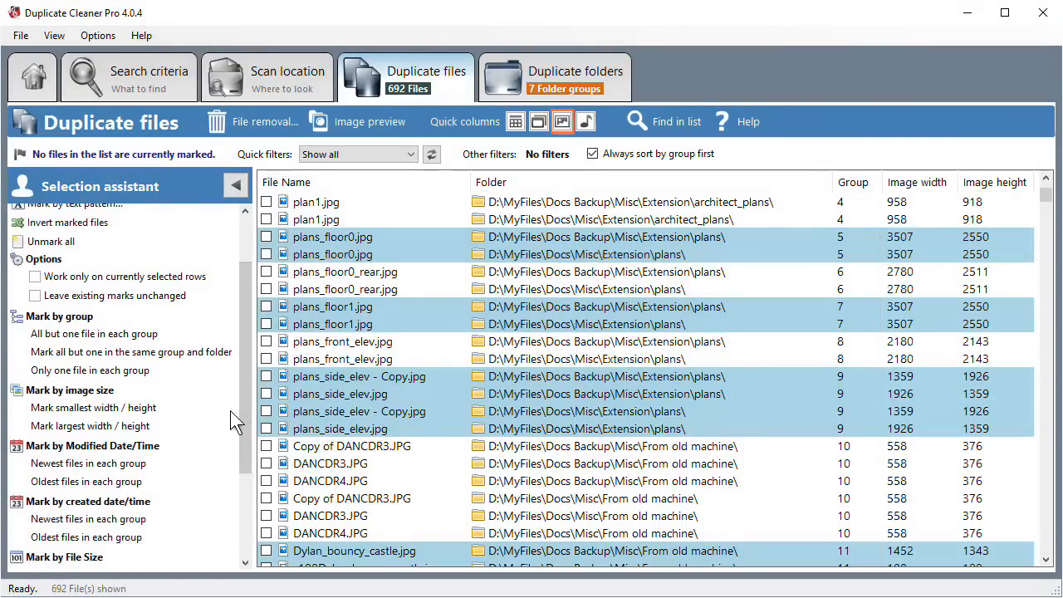
mouse_move(93, 407)
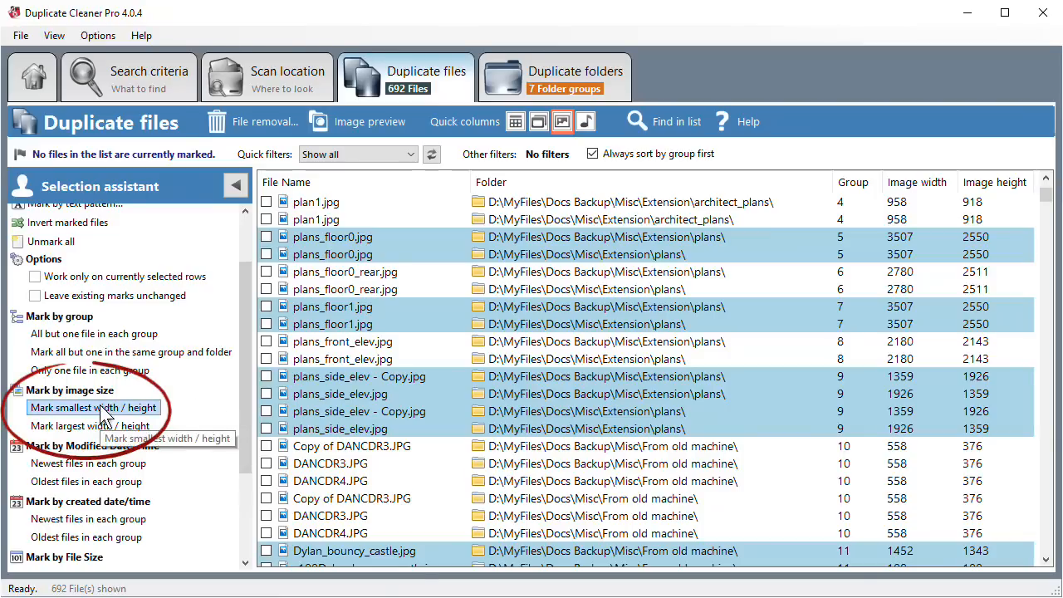
left_click(94, 407)
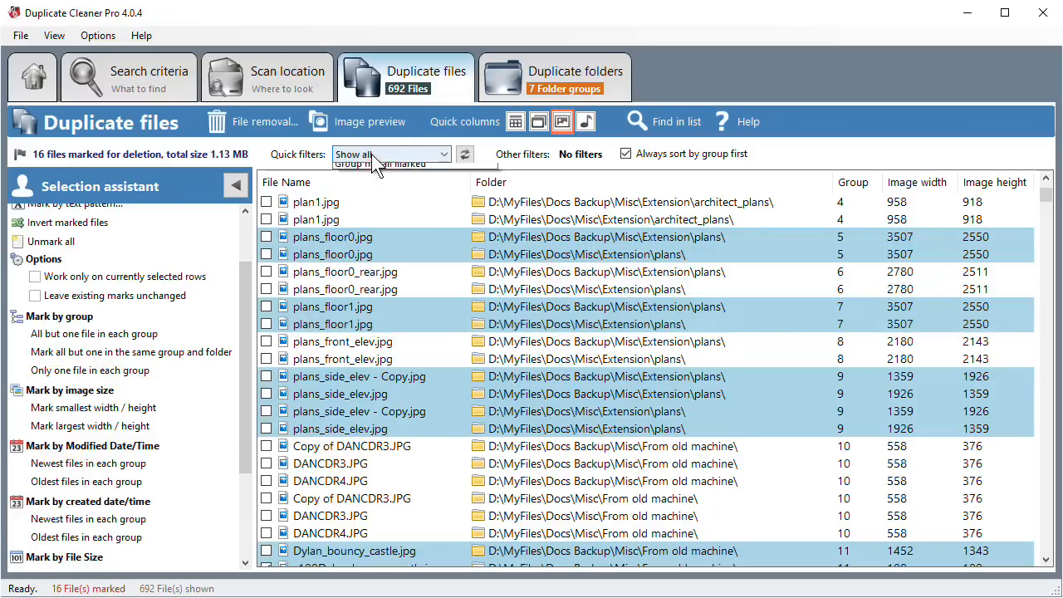
left_click(390, 153)
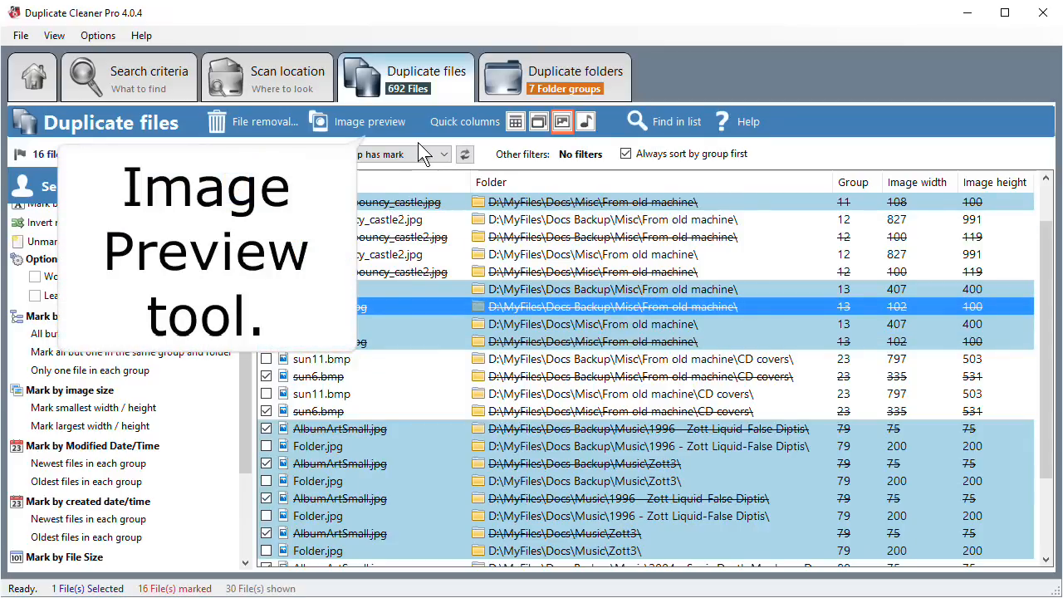
Preview group 13, comparing the marked 102x100 copy against the 407x400 copy.
left_click(358, 122)
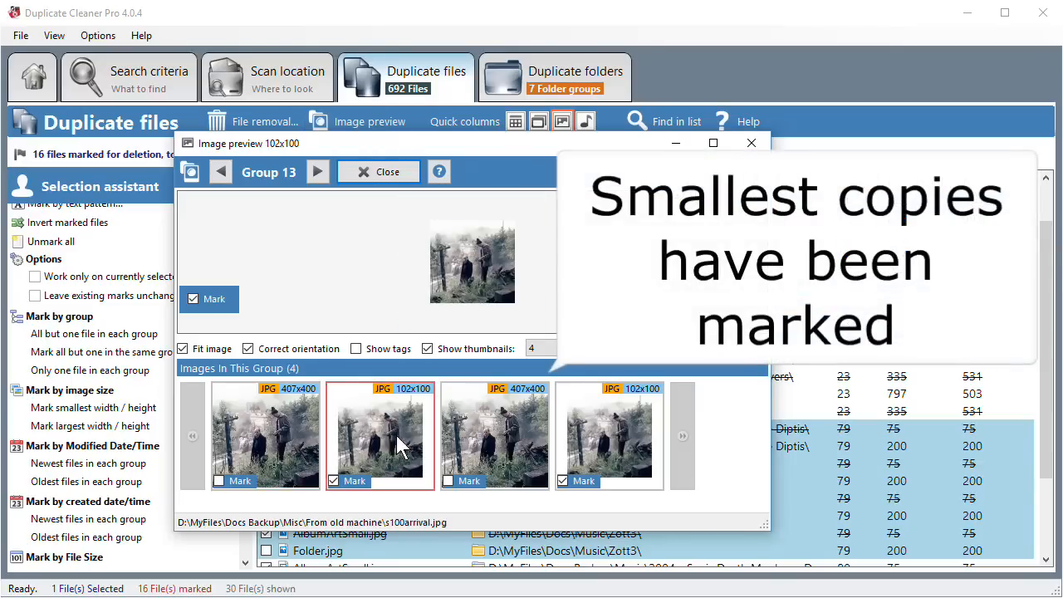
left_click(494, 432)
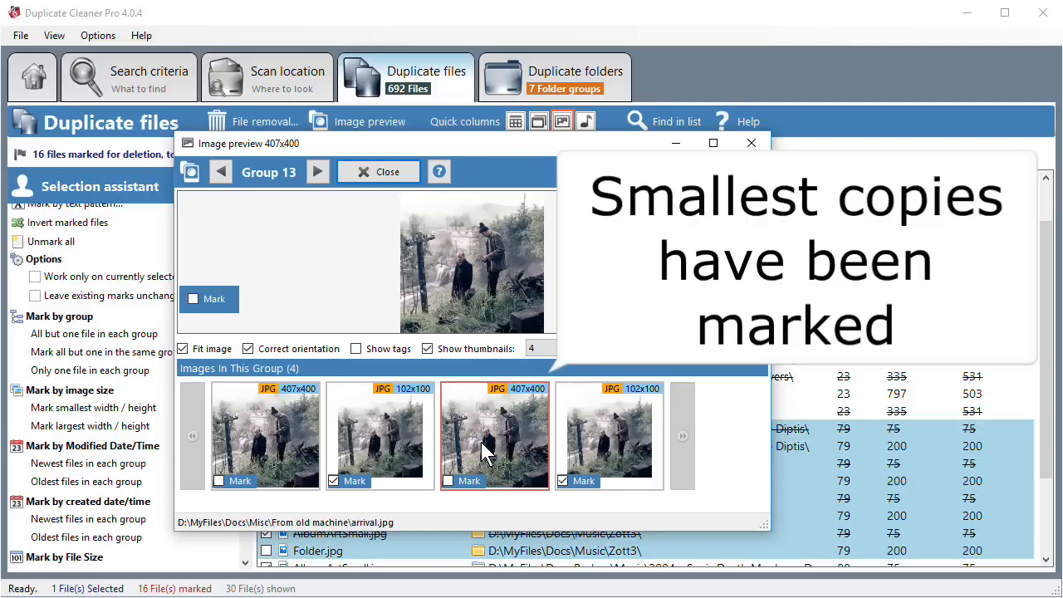
left_click(609, 436)
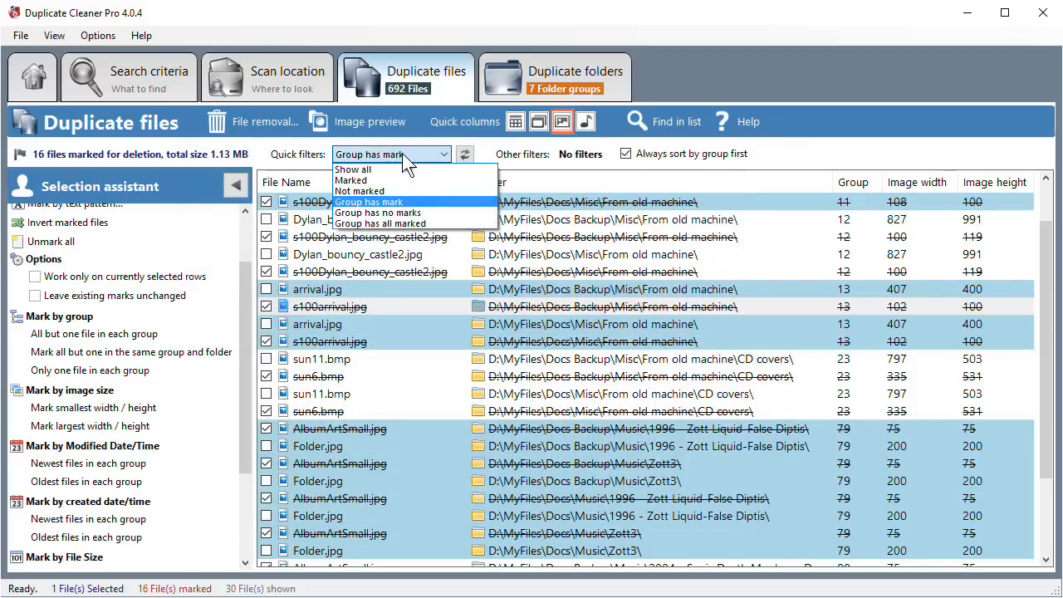
mouse_move(378, 213)
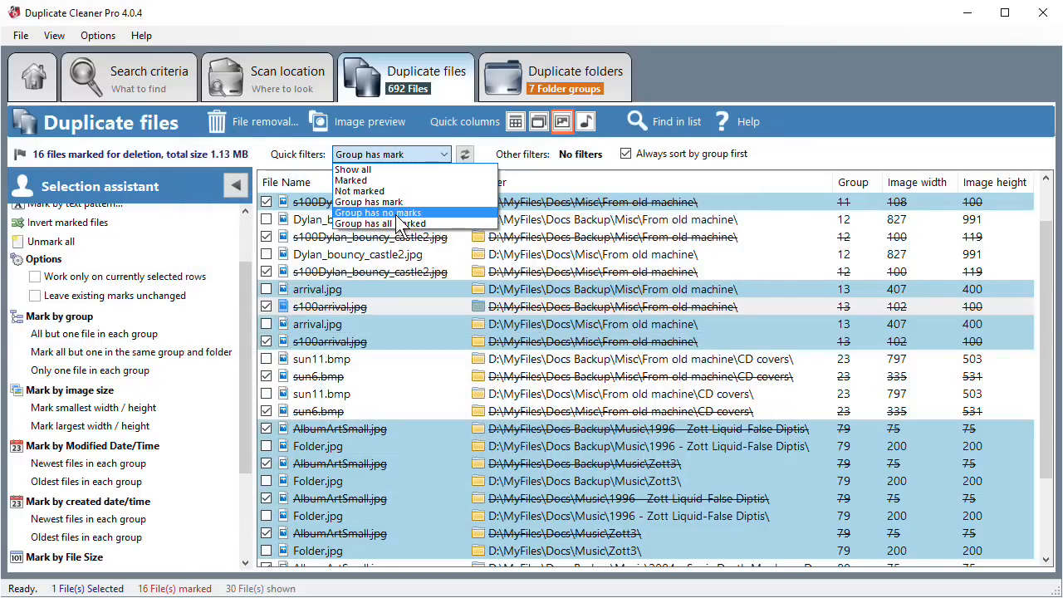
Filter to 'Group has no marks', showing 662 unmarked files, and scroll.
left_click(378, 212)
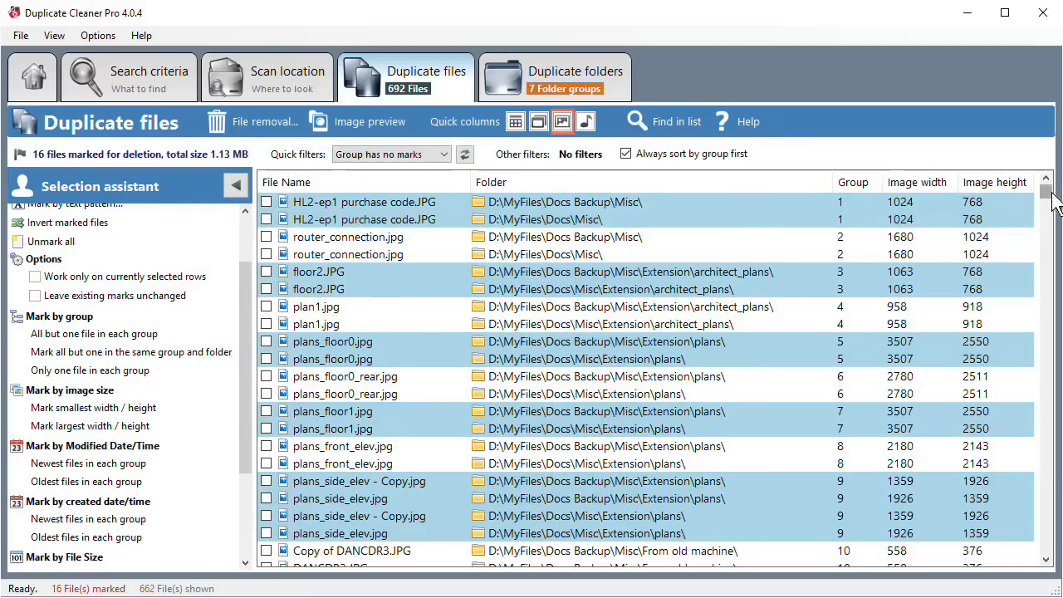
scroll("down", 3)
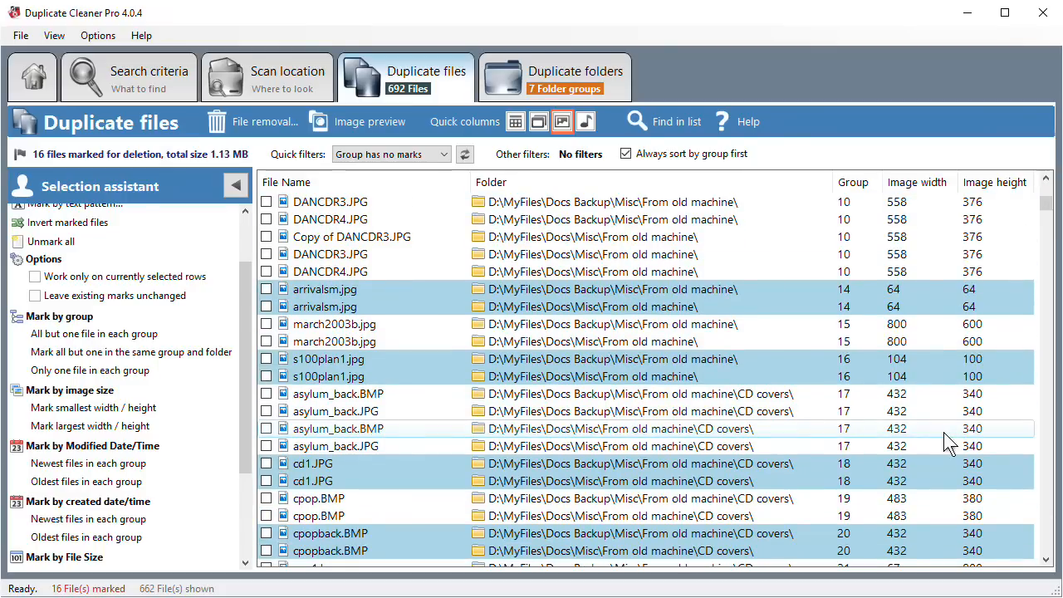
mouse_move(945, 382)
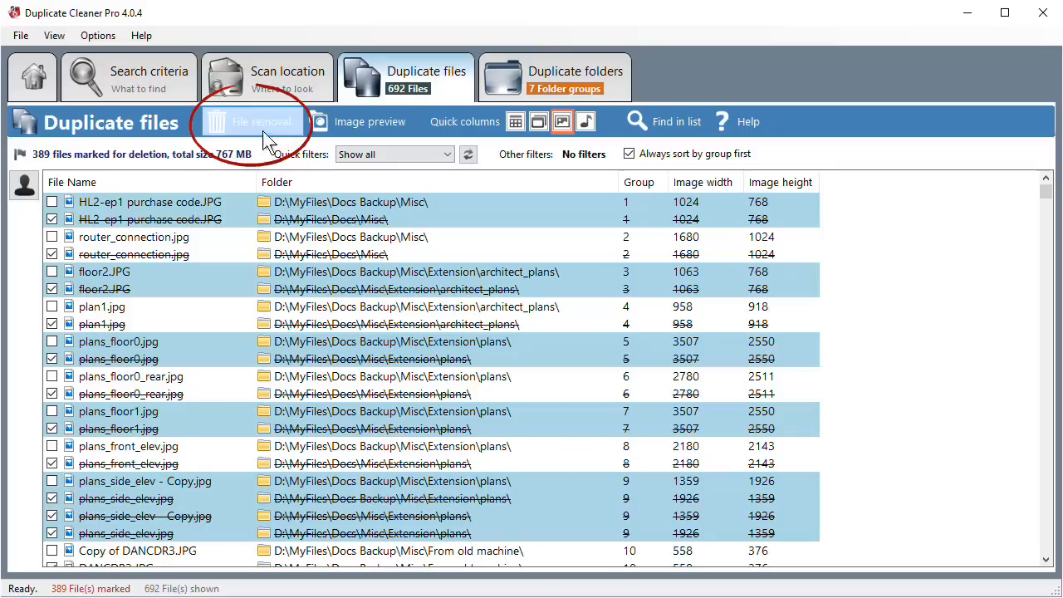
Open the File removal dialog for the 389 marked files.
left_click(252, 121)
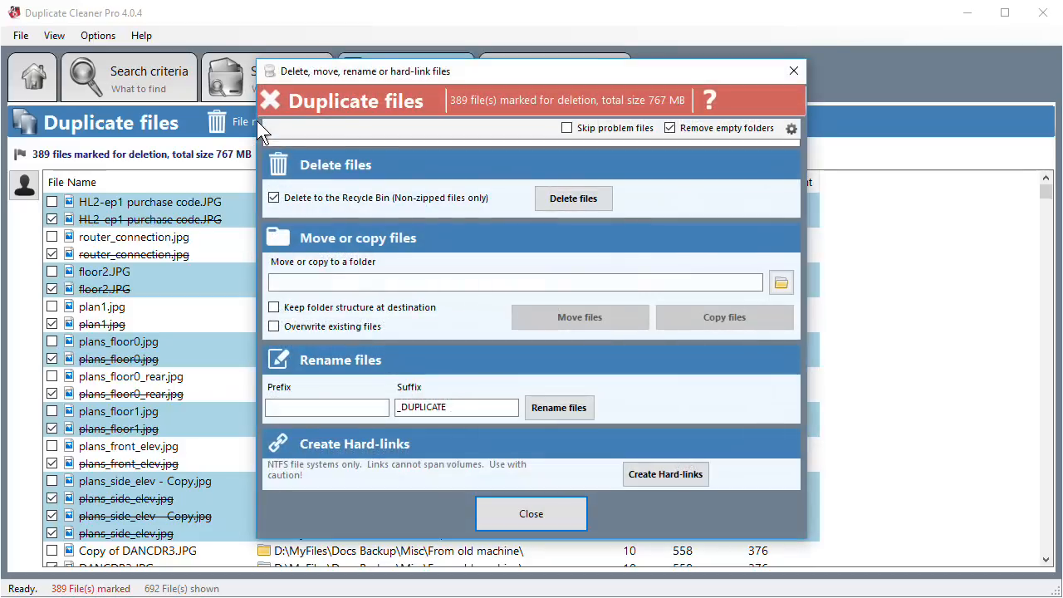
mouse_move(535, 210)
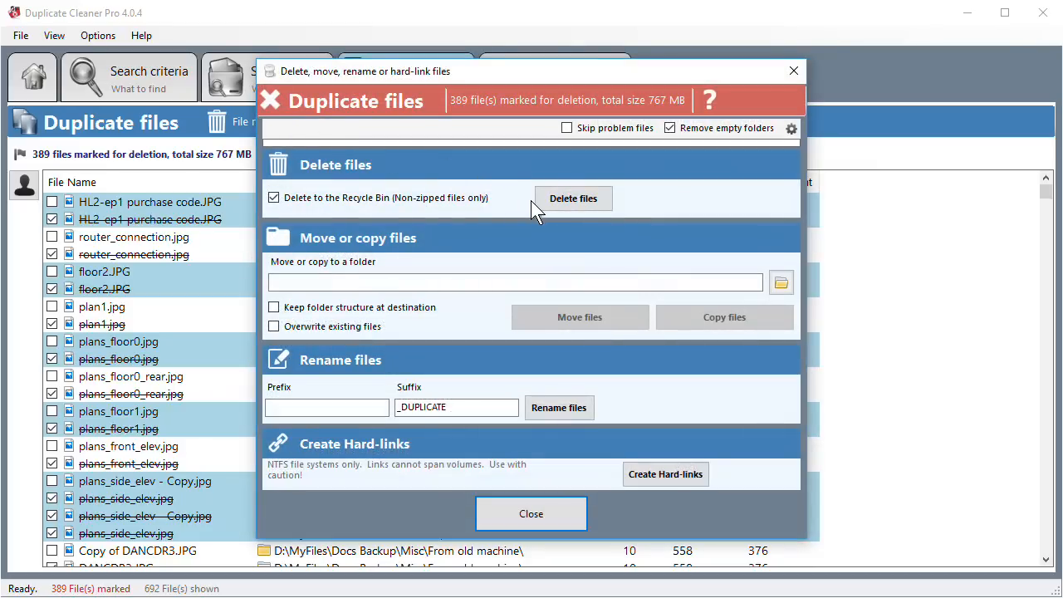